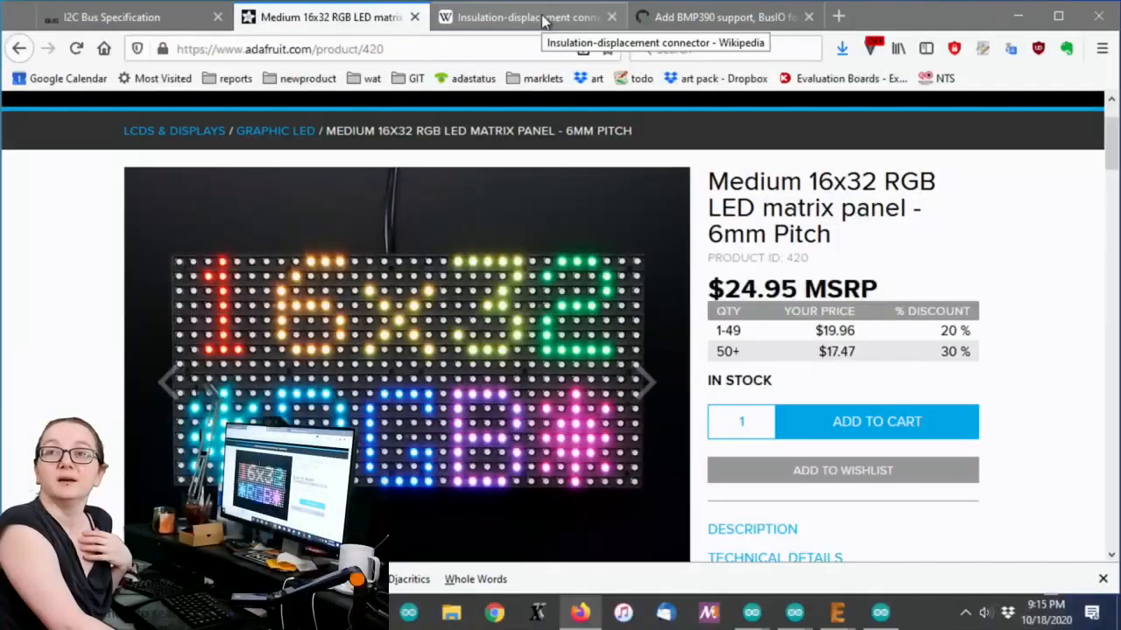
# Step: Bring up the Insulation-displacement connector article and read down through its ribbon-cable sections
pyautogui.click(526, 17)
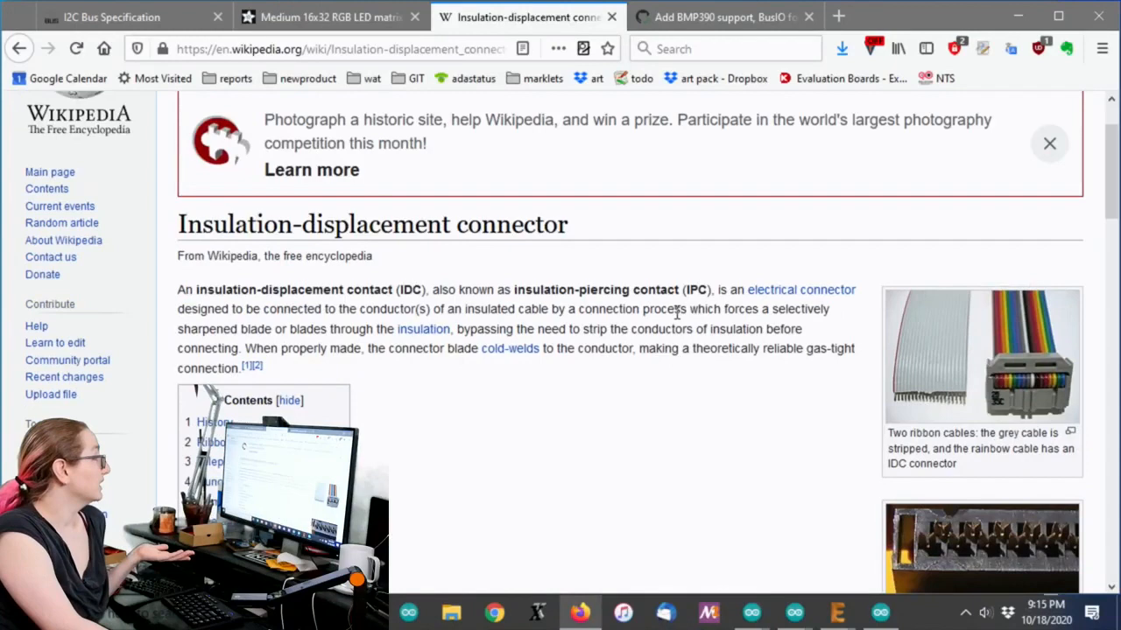
pyautogui.moveTo(708, 346)
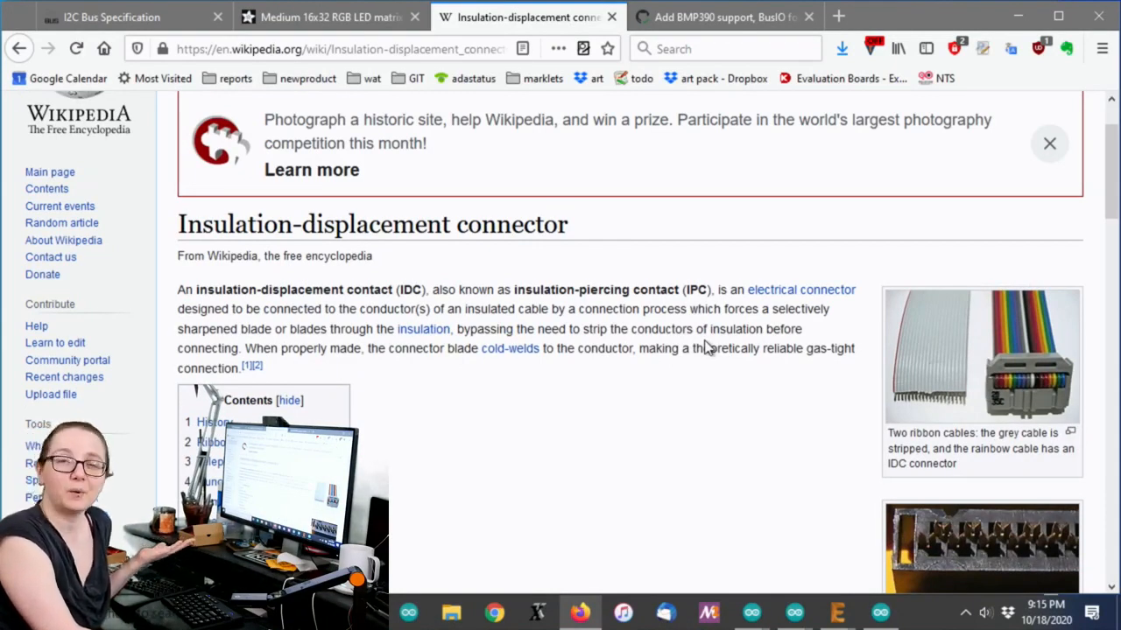
pyautogui.scroll(-3)
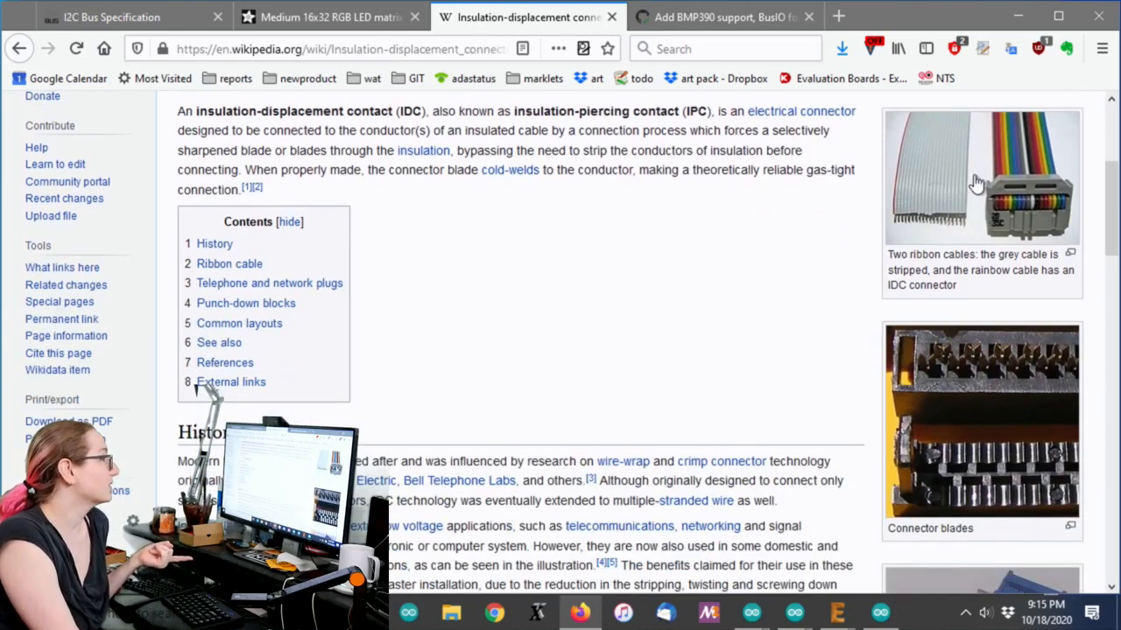
pyautogui.scroll(-3)
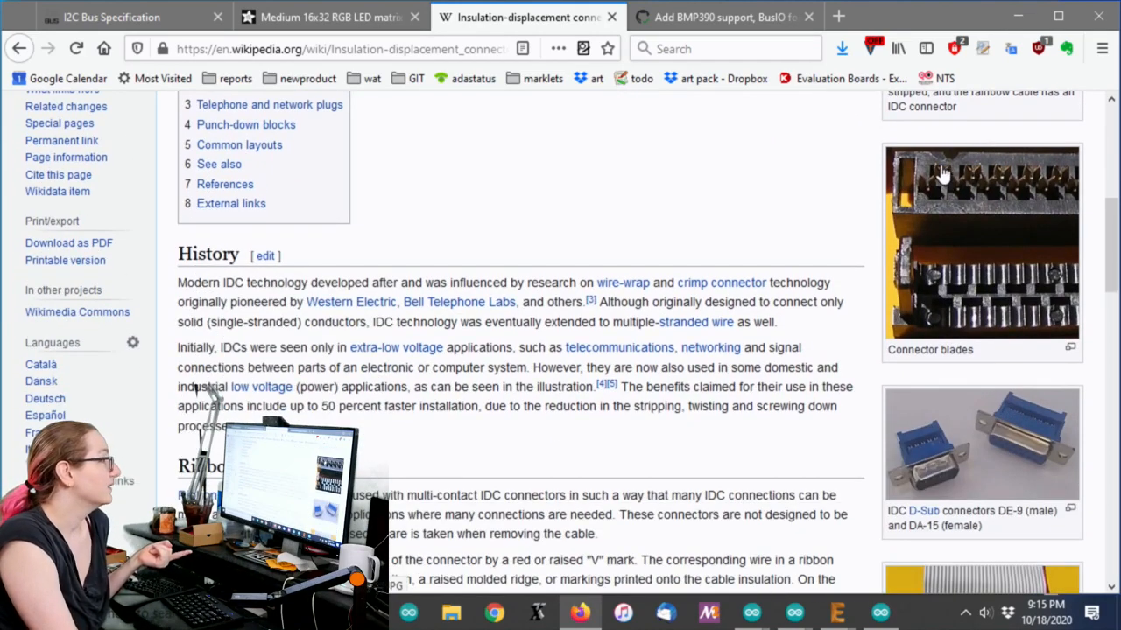
pyautogui.moveTo(962, 196)
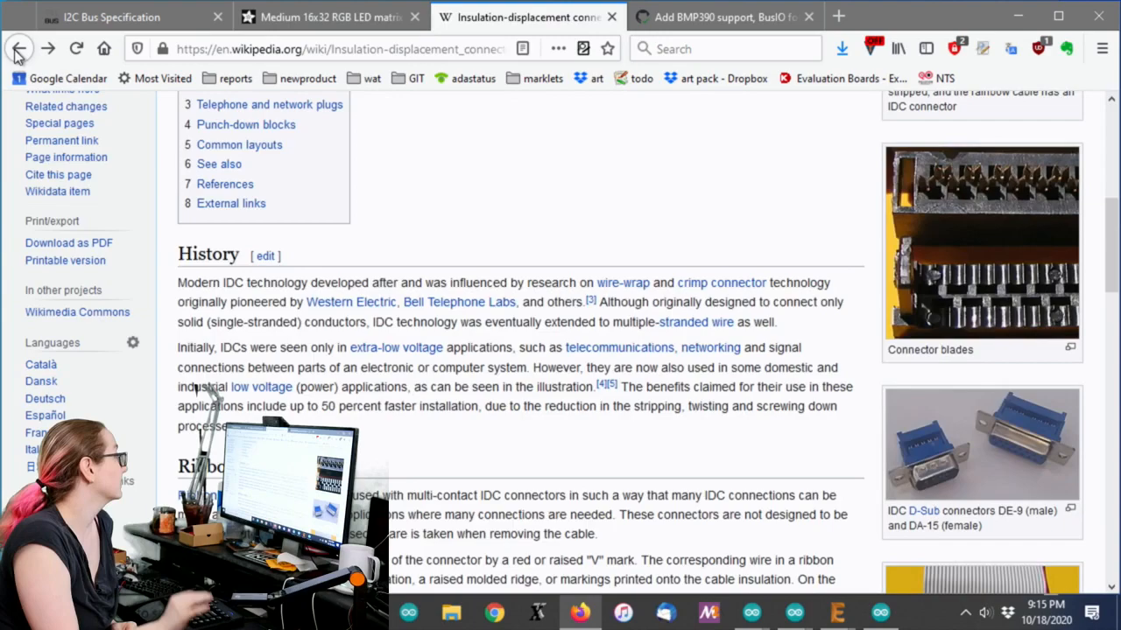
pyautogui.scroll(-3)
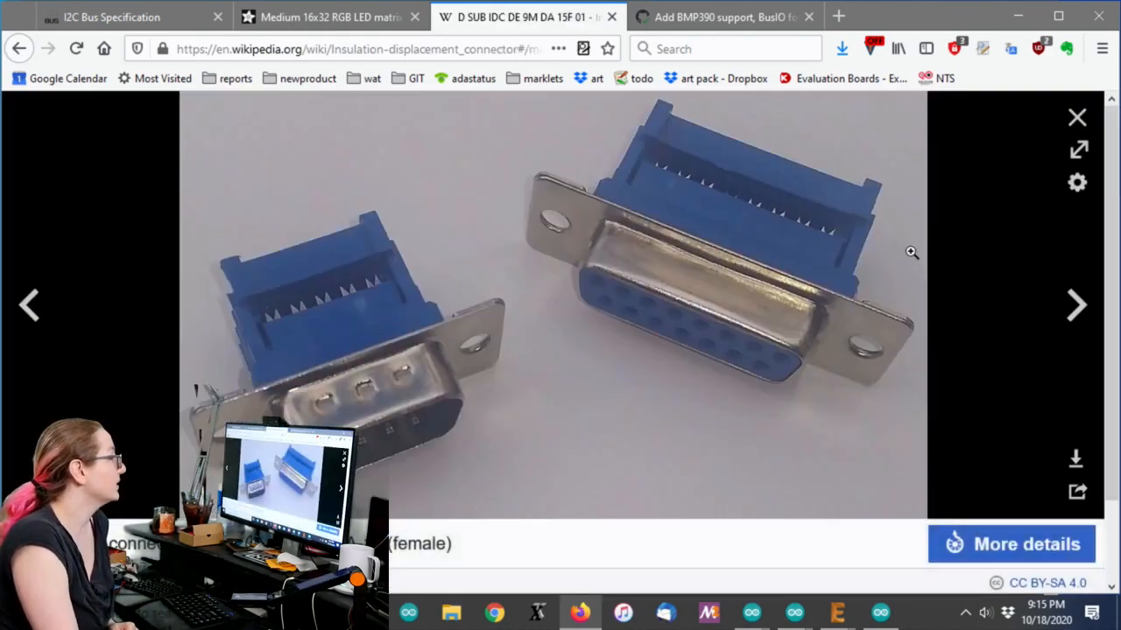
# Step: View the connector photos enlarged, continue to Common layouts, then move to the Digi-Key site
pyautogui.click(1075, 116)
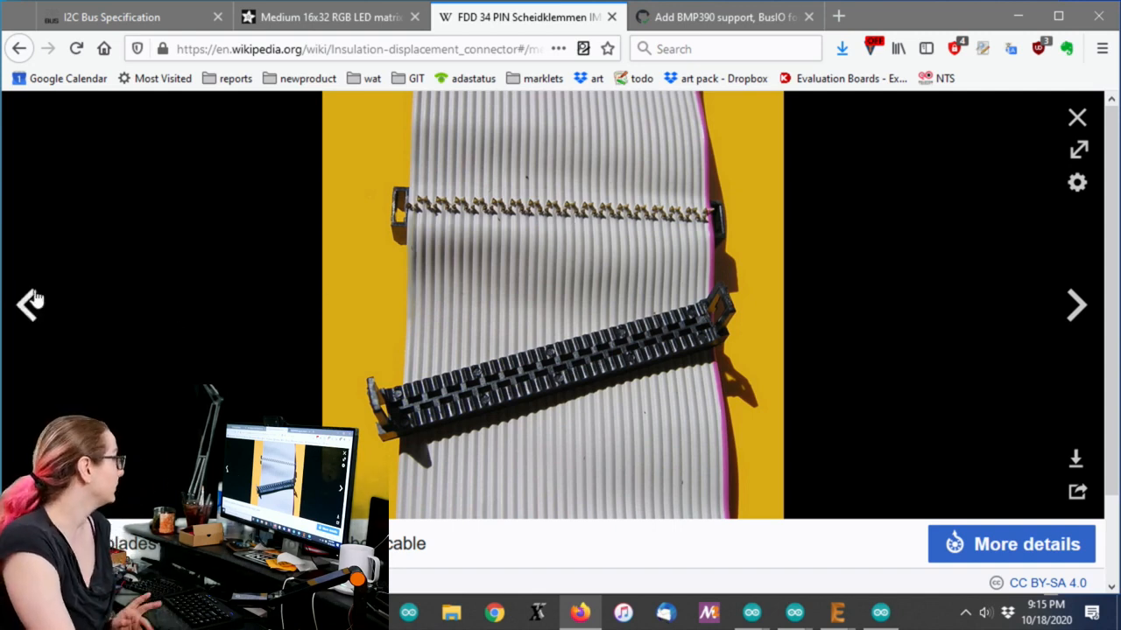
pyautogui.click(1075, 115)
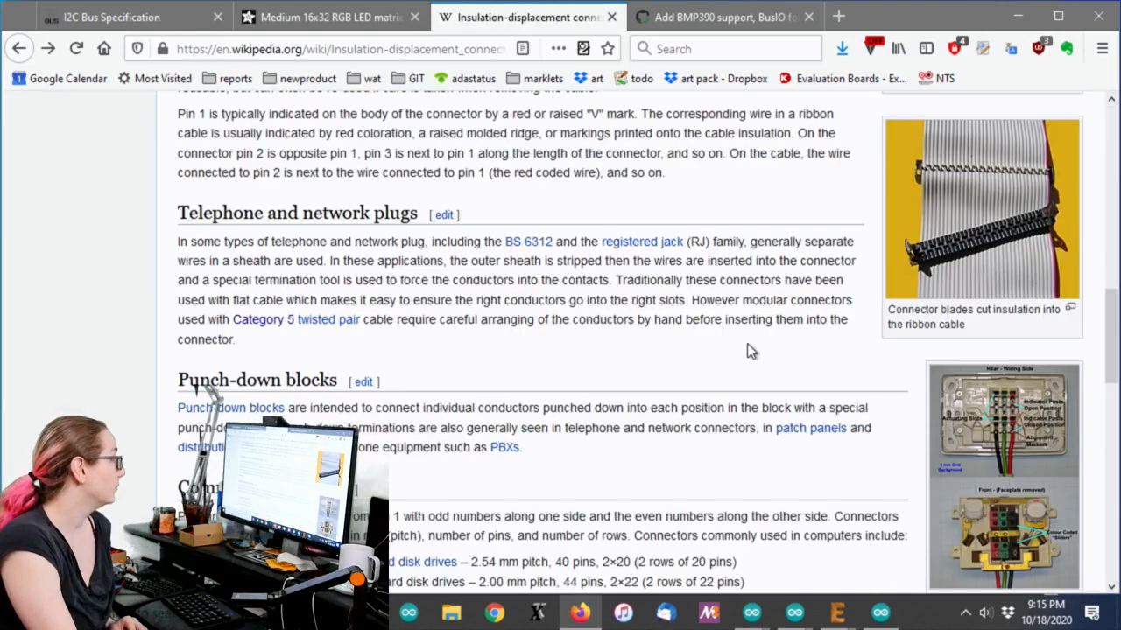
pyautogui.scroll(-3)
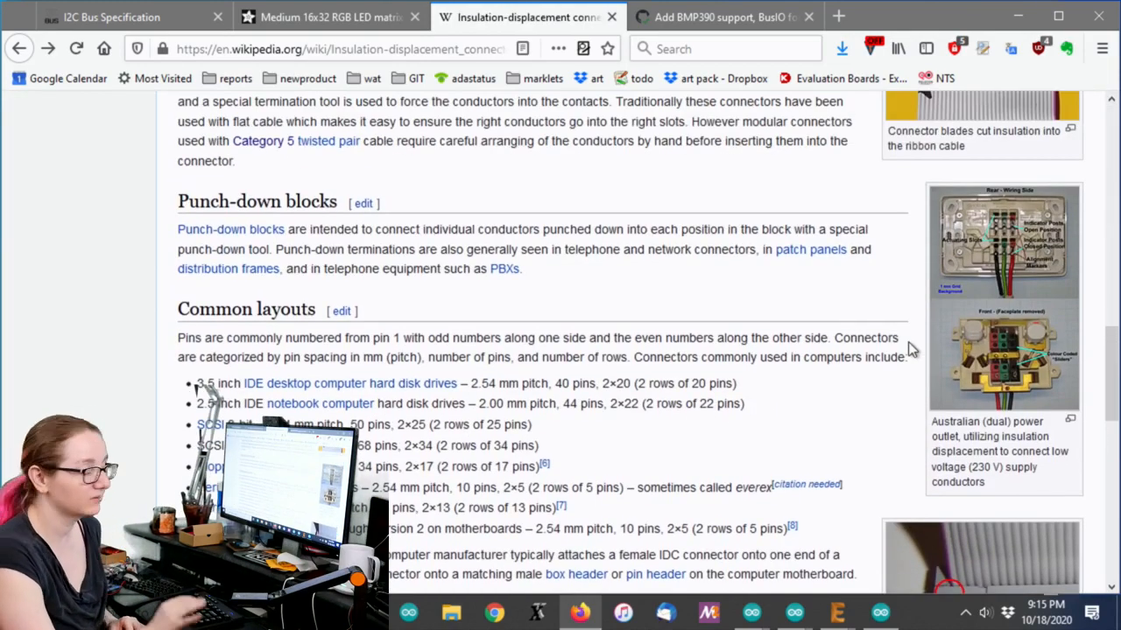
pyautogui.moveTo(865, 329)
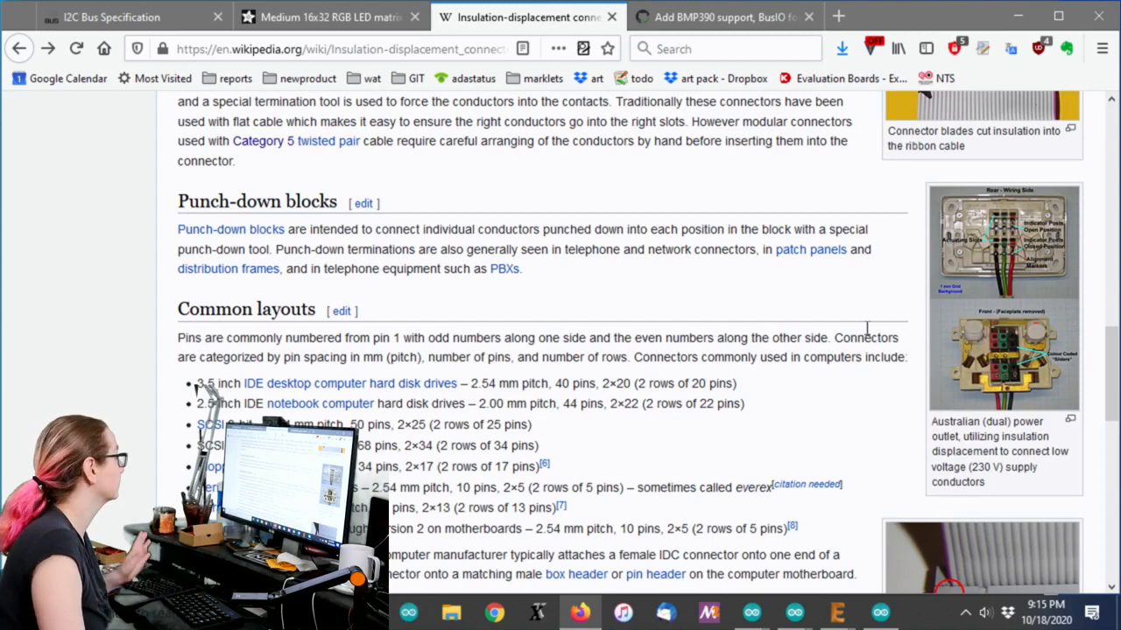
pyautogui.click(725, 17)
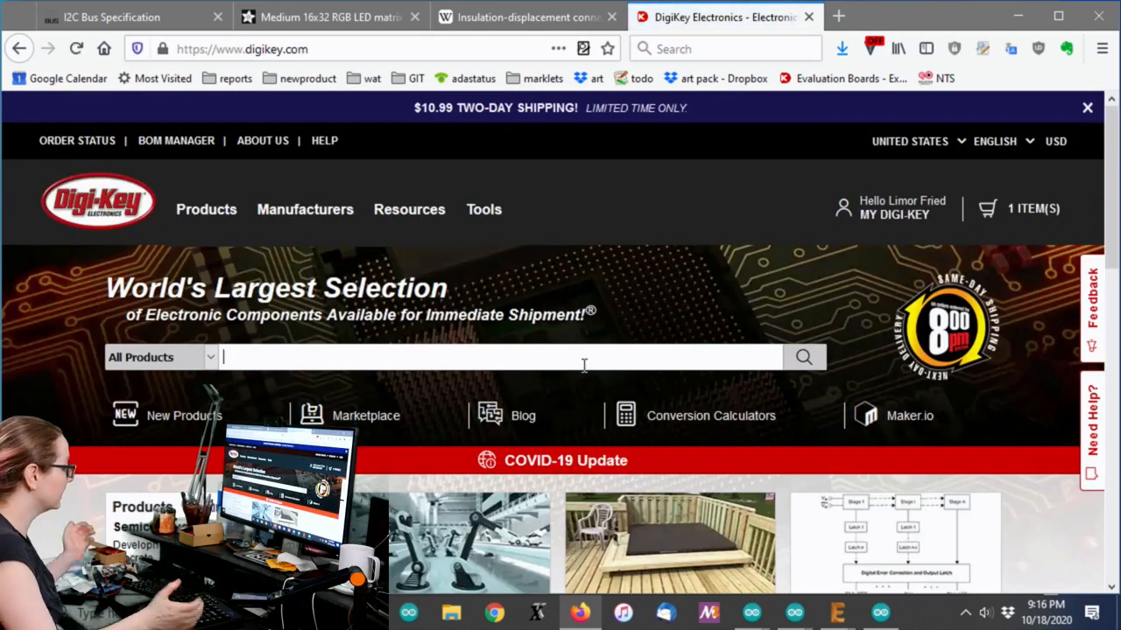
# Step: Search Digi-Key for 'idc cables', browse a rectangular connector listing, and return to the category results
pyautogui.write('idc cables')
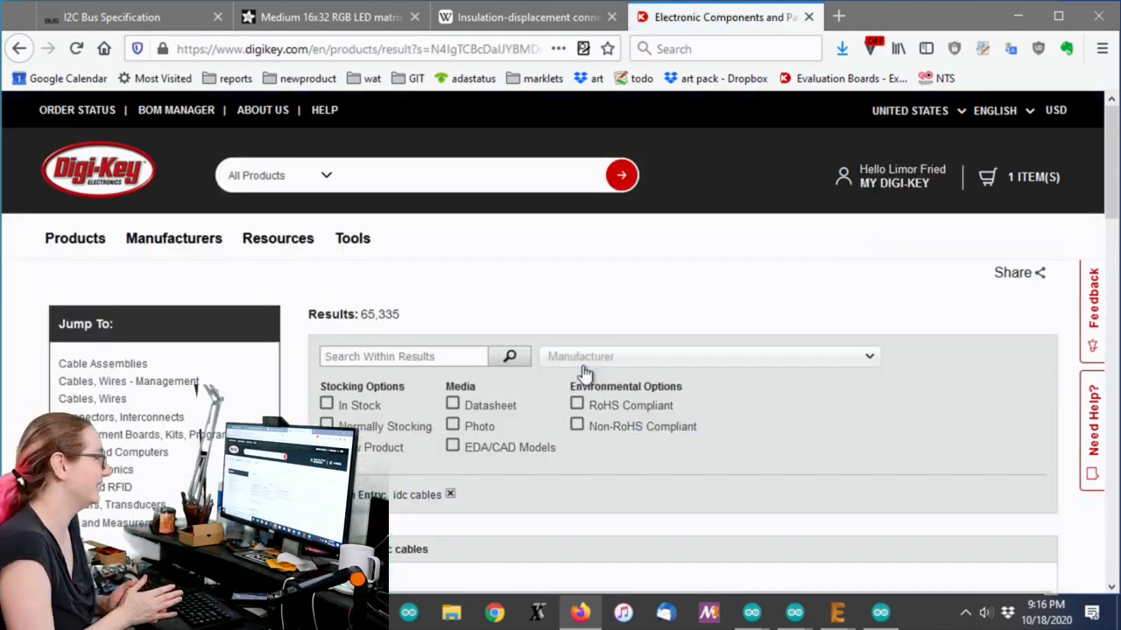
pyautogui.scroll(-3)
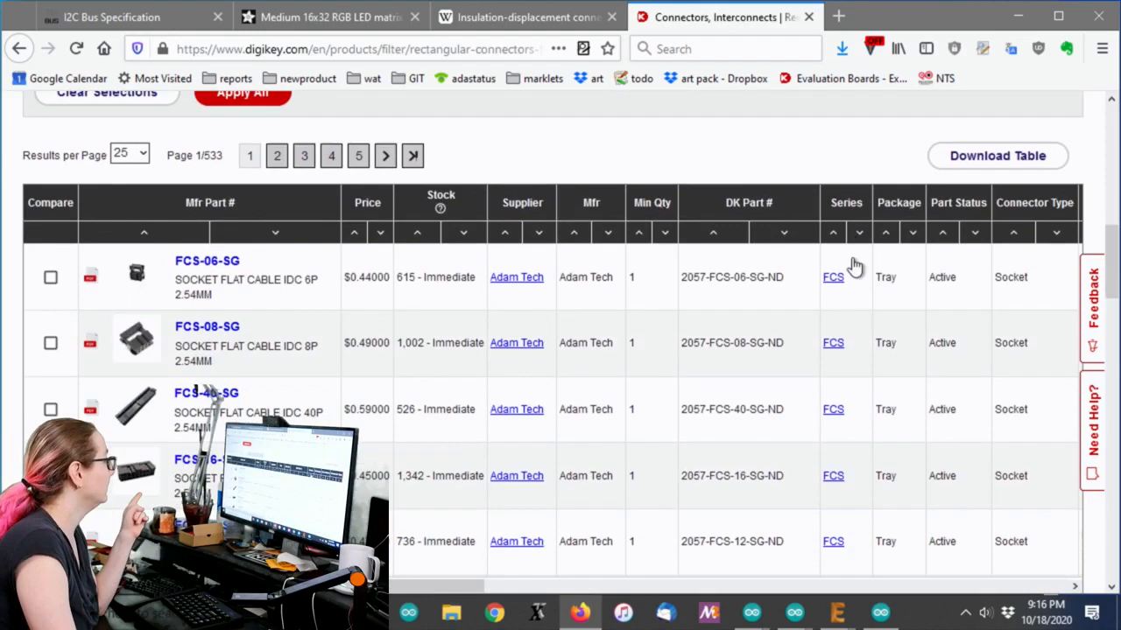
pyautogui.moveTo(136, 261)
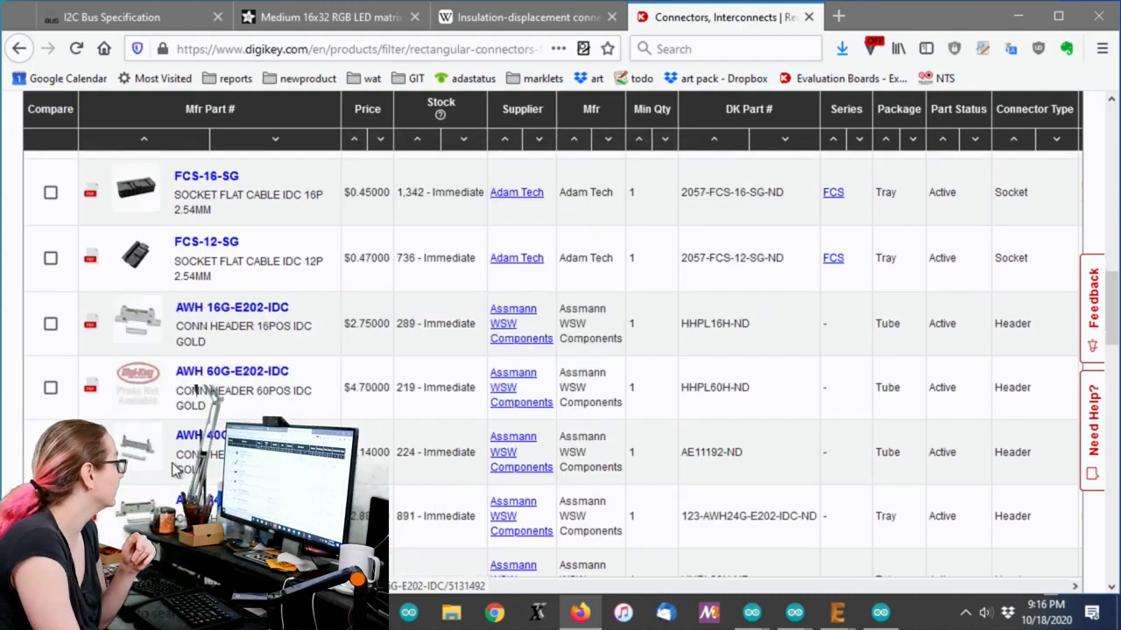
pyautogui.scroll(-3)
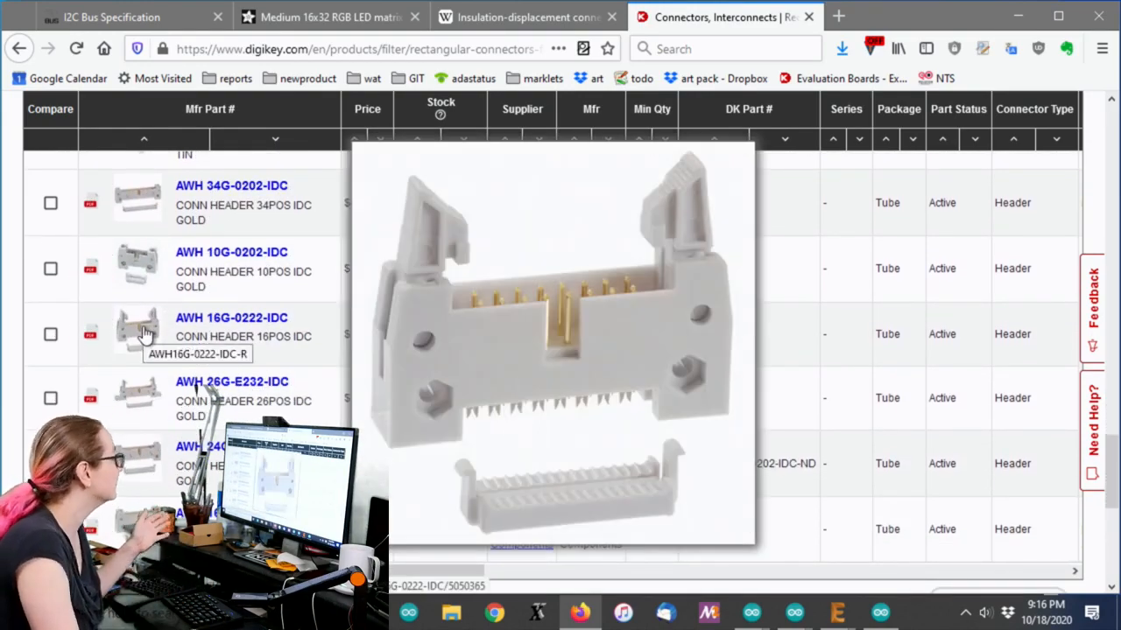
pyautogui.click(20, 49)
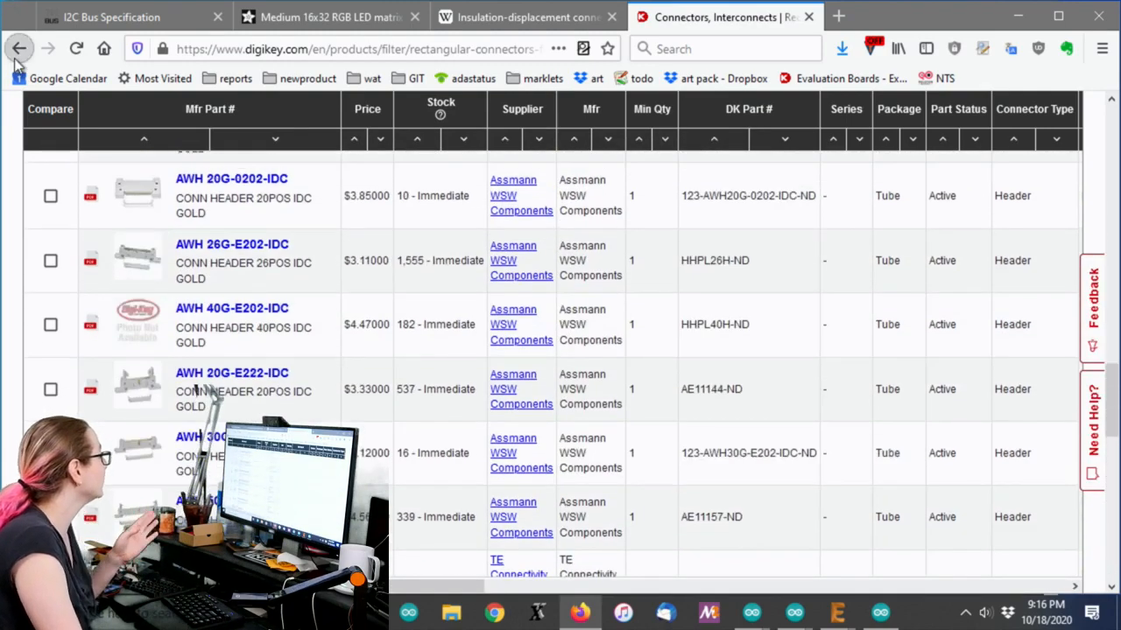
pyautogui.click(19, 49)
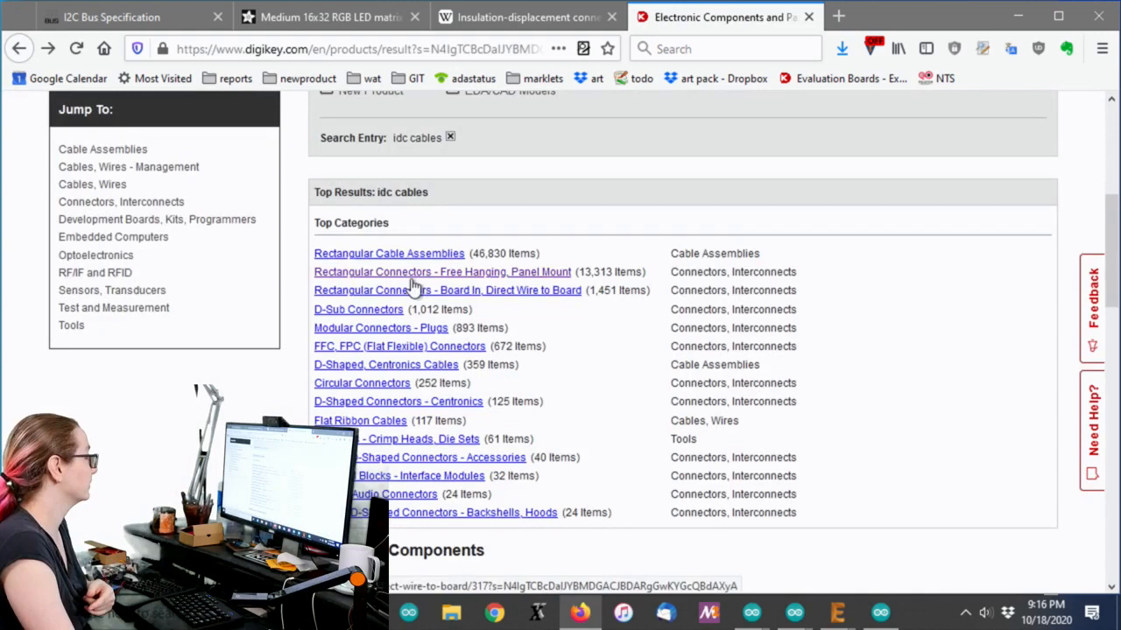
pyautogui.moveTo(420, 254)
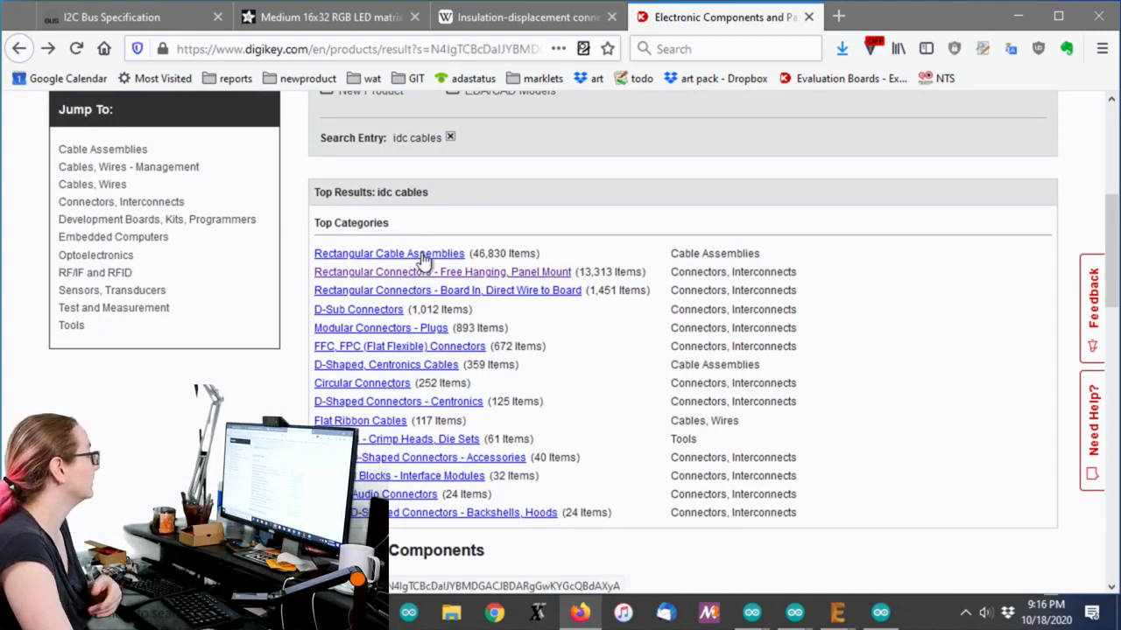
# Step: Enter Rectangular Cable Assemblies and narrow it to 16 positions and 2 rows
pyautogui.click(389, 252)
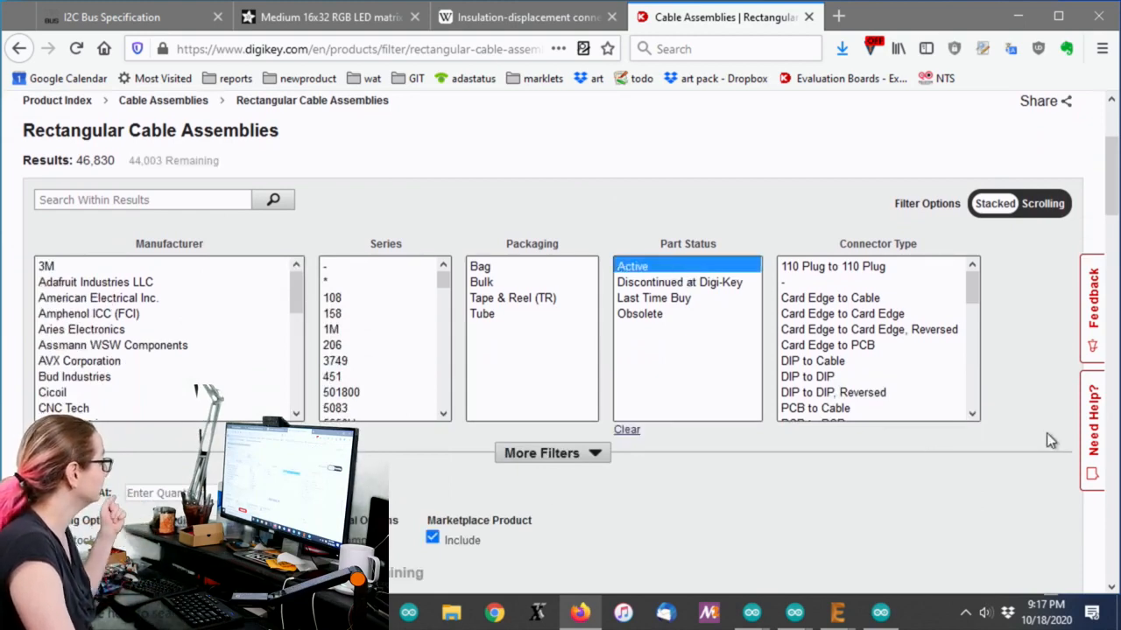
pyautogui.scroll(3)
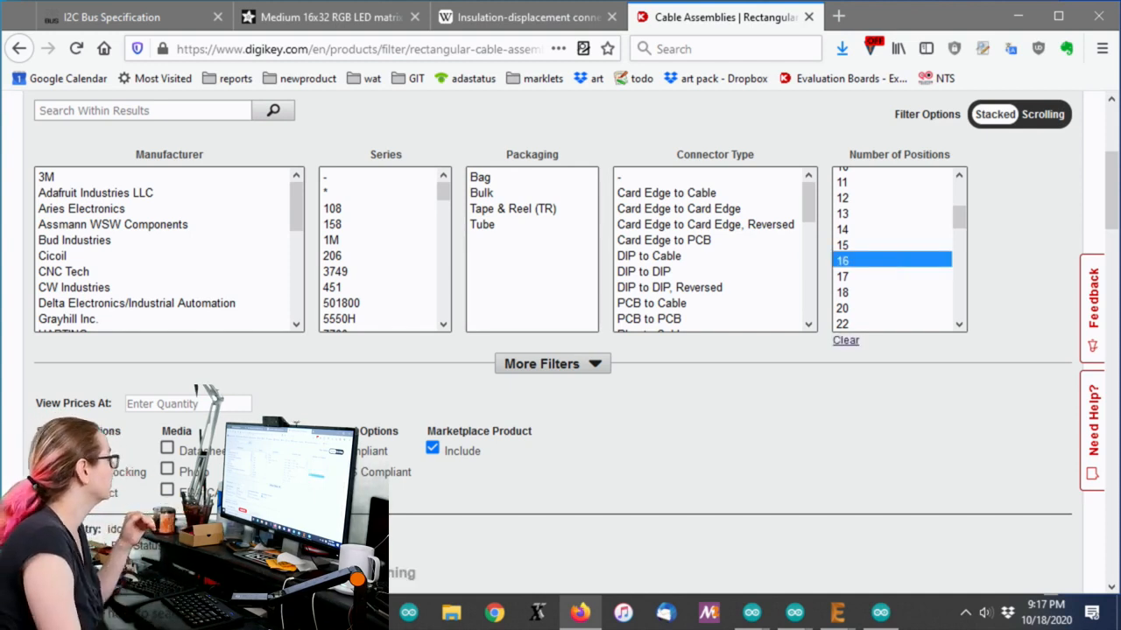
pyautogui.moveTo(806, 396)
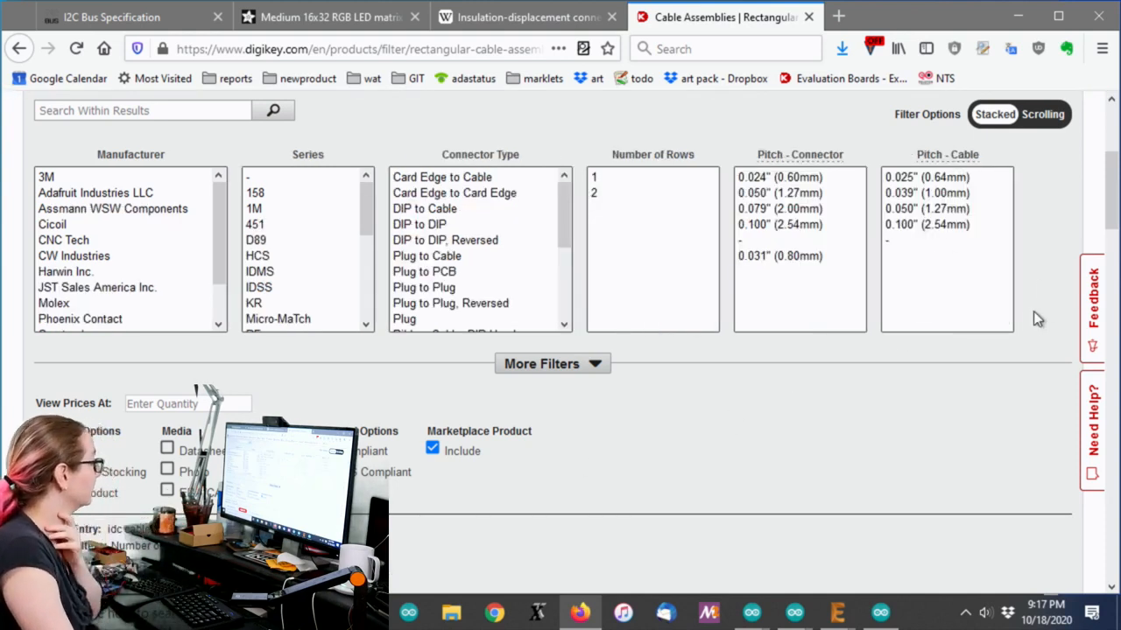
pyautogui.moveTo(627, 195)
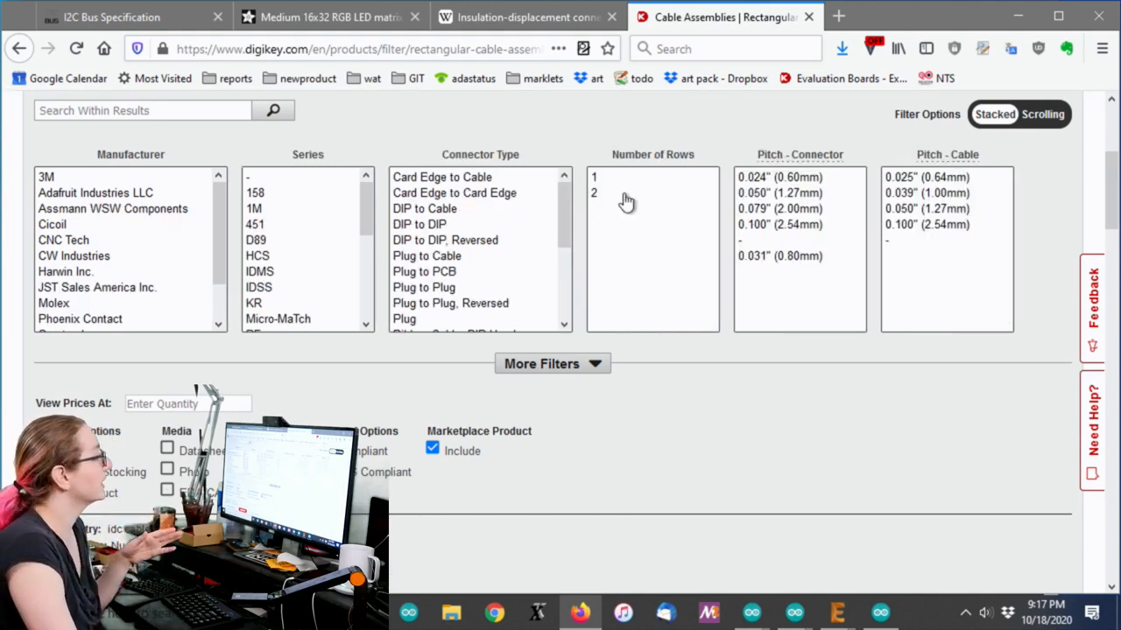
pyautogui.click(593, 193)
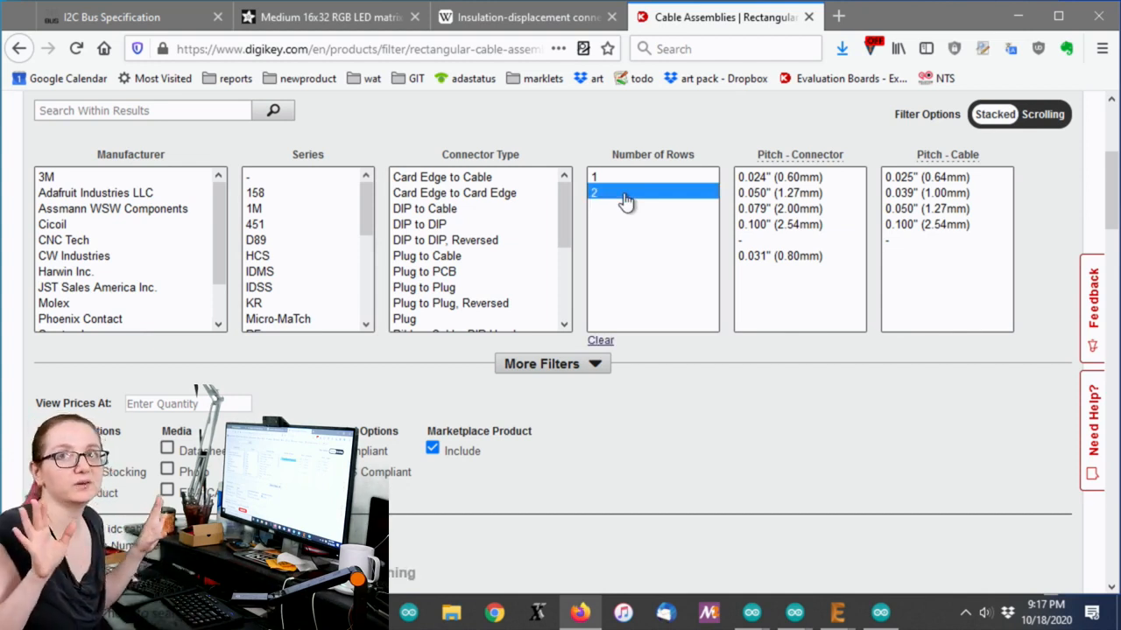
pyautogui.moveTo(399, 458)
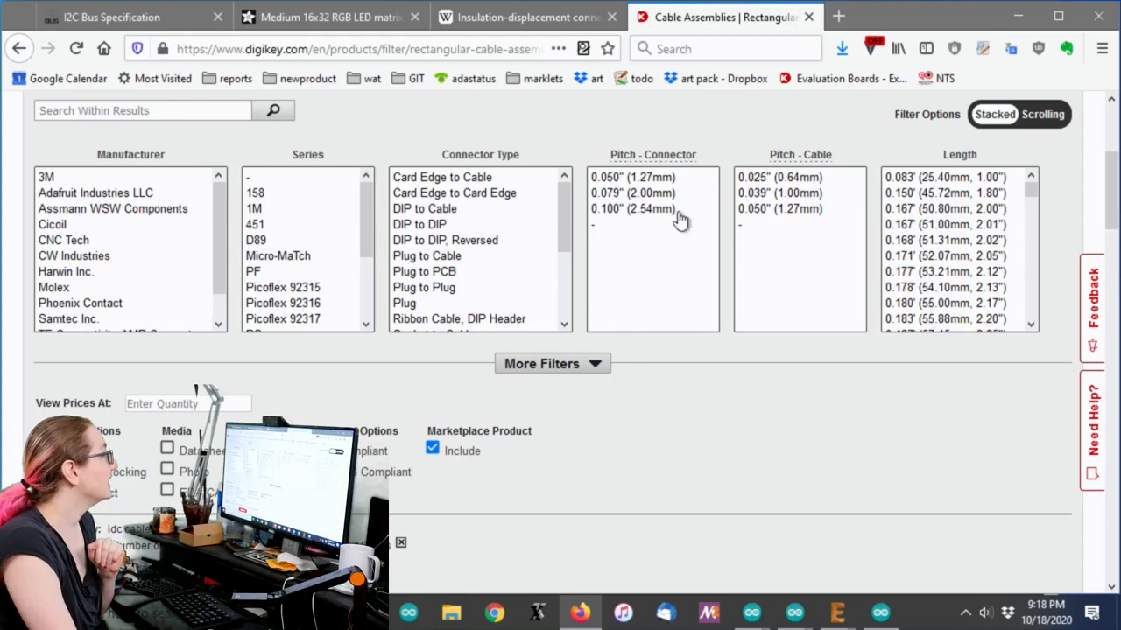
# Step: Narrow the cables to 2.54 mm connector pitch and bring the matching results table into view
pyautogui.click(632, 208)
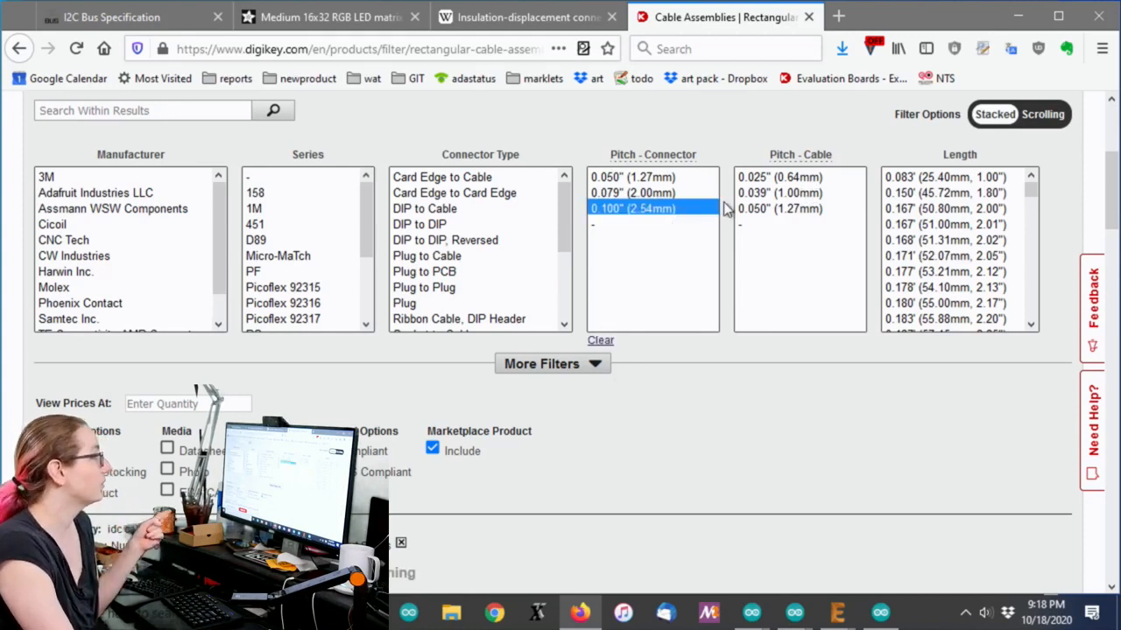
pyautogui.moveTo(804, 210)
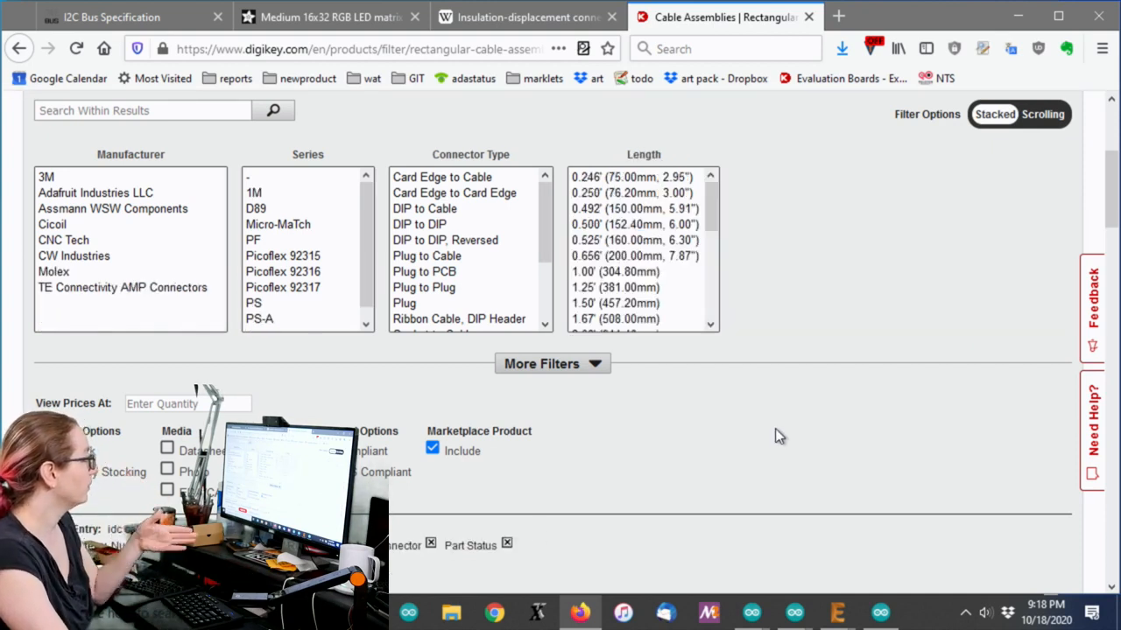
pyautogui.moveTo(617, 353)
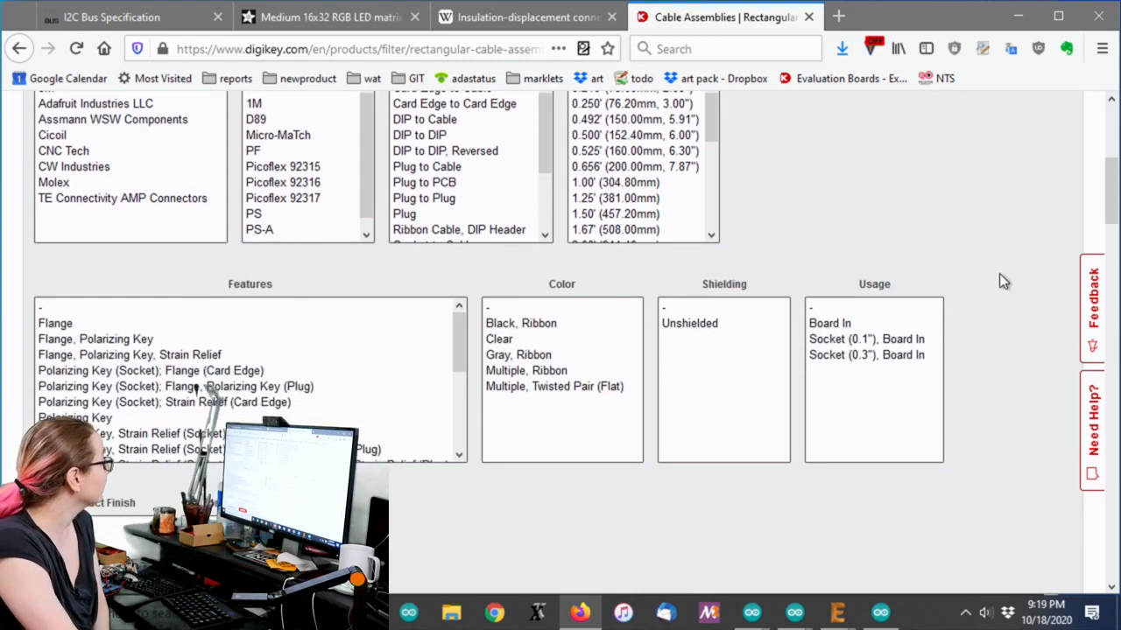
pyautogui.scroll(-3)
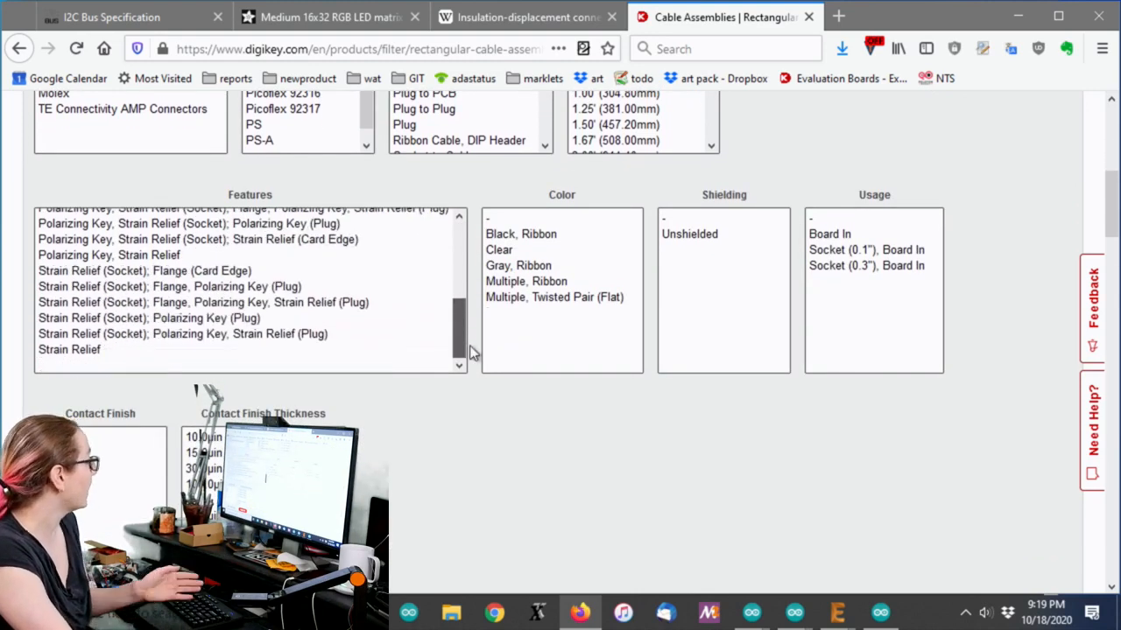
pyautogui.scroll(3)
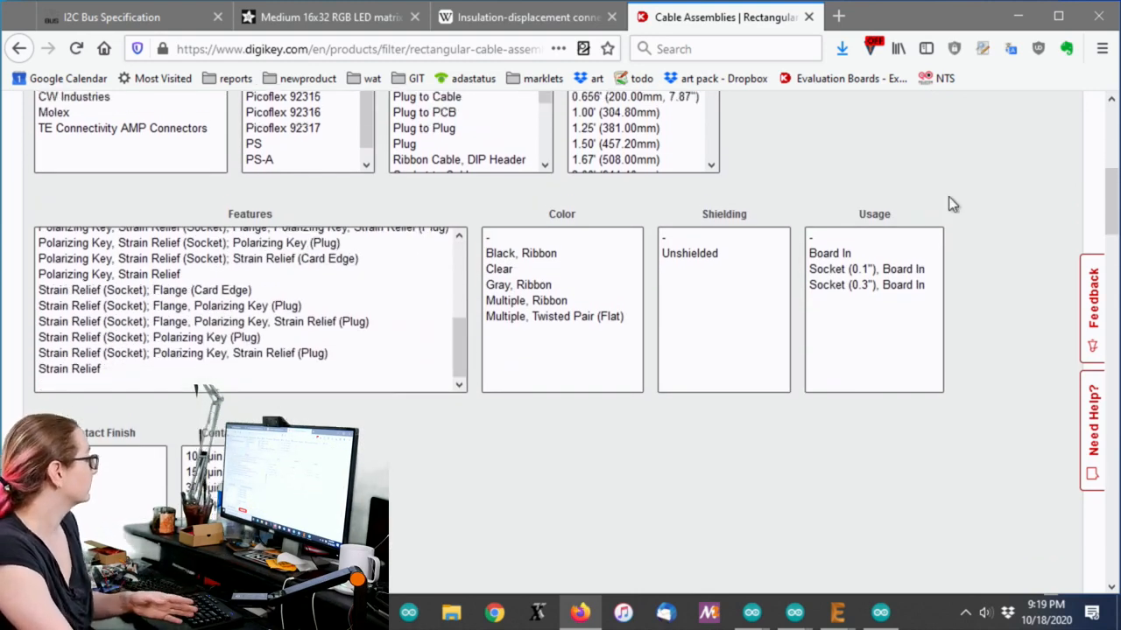
pyautogui.scroll(-3)
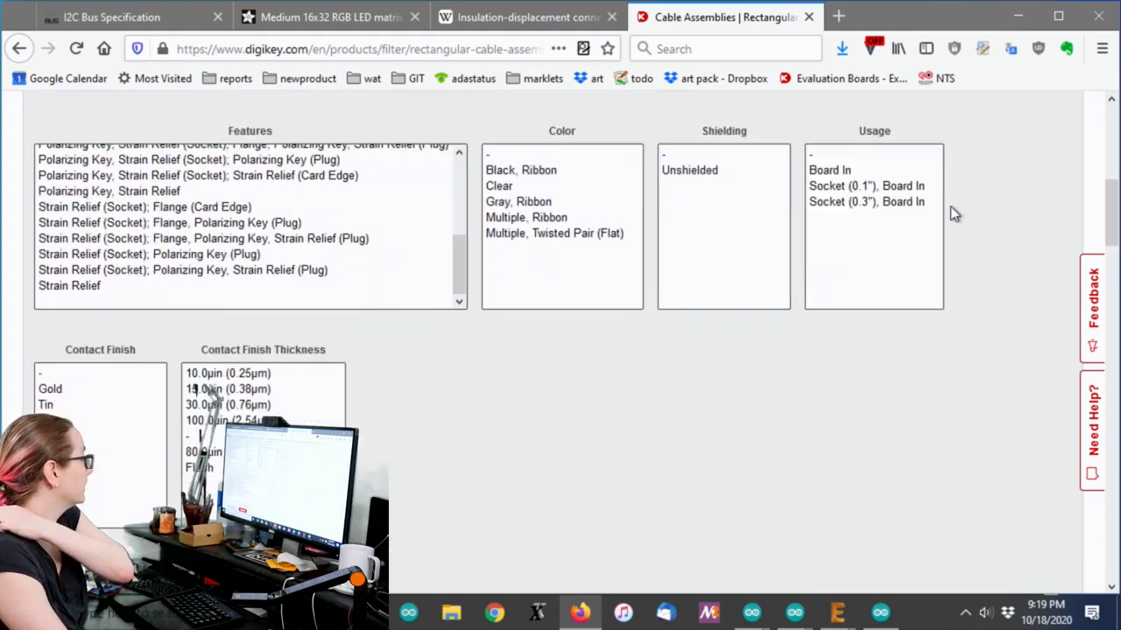
pyautogui.scroll(-3)
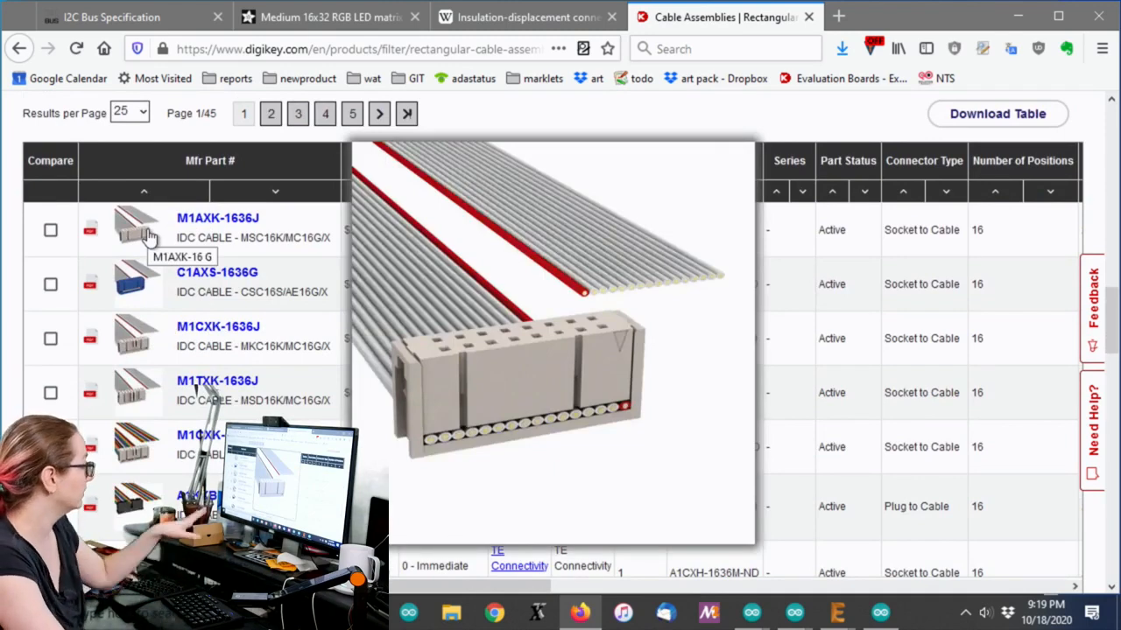
# Step: Browse the 16-position cable results' photos, prices and stock, then return to the filter boxes
pyautogui.scroll(-3)
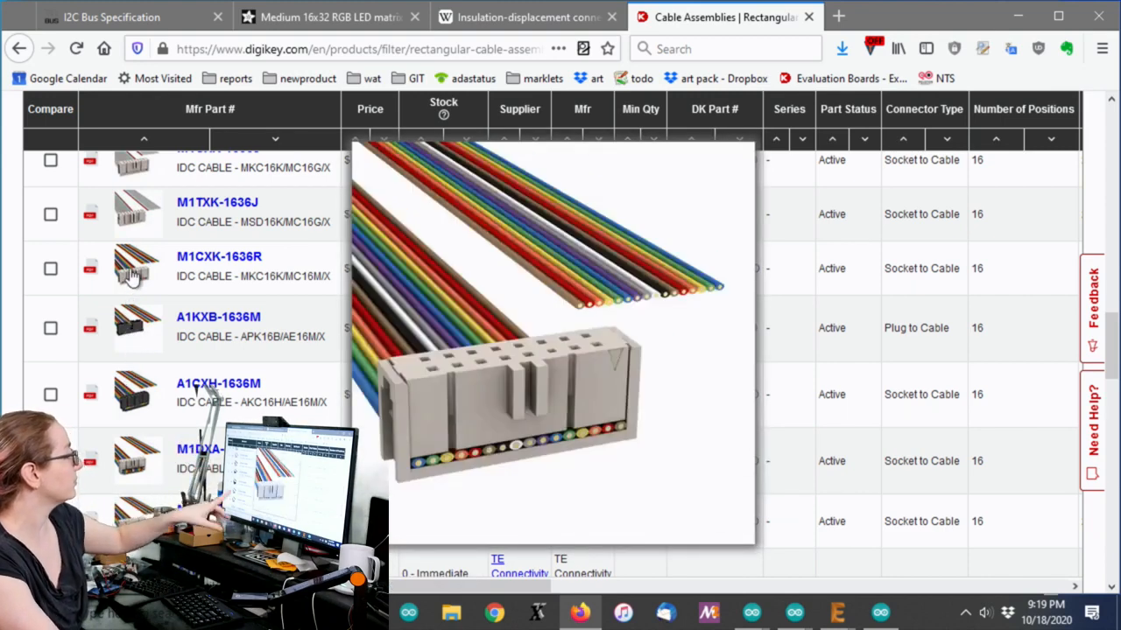
pyautogui.moveTo(131, 277)
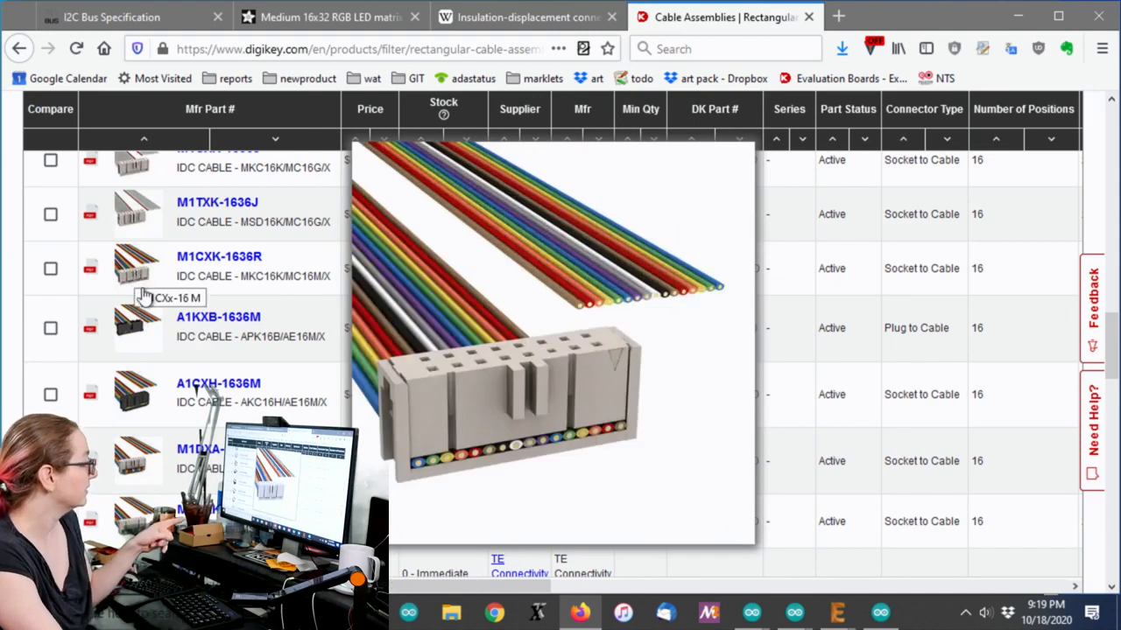
pyautogui.moveTo(149, 326)
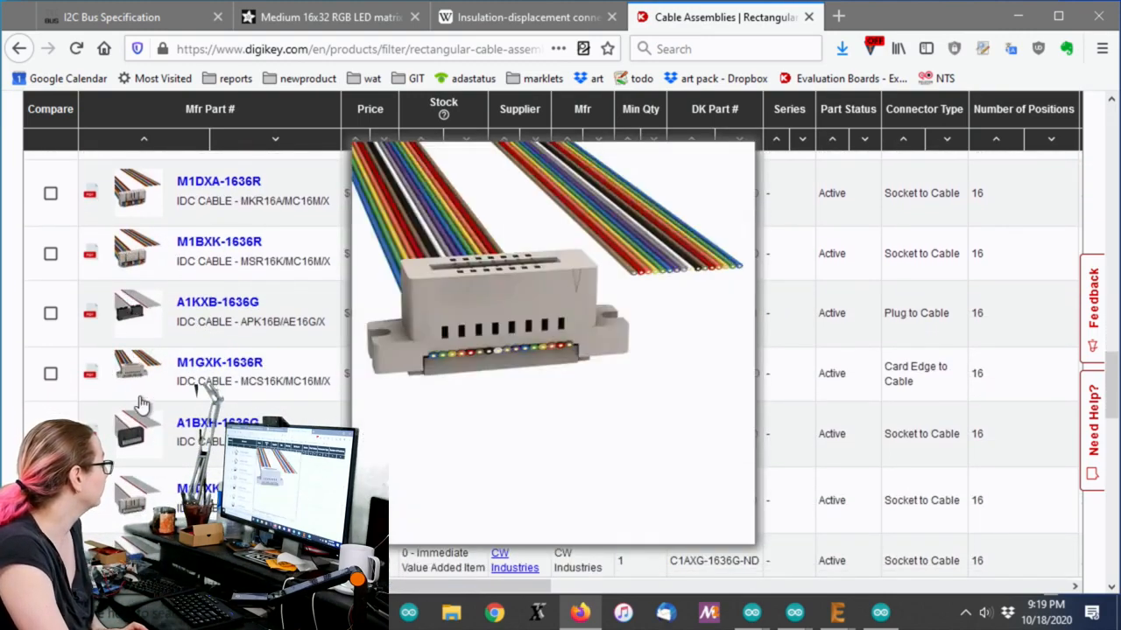
pyautogui.scroll(-3)
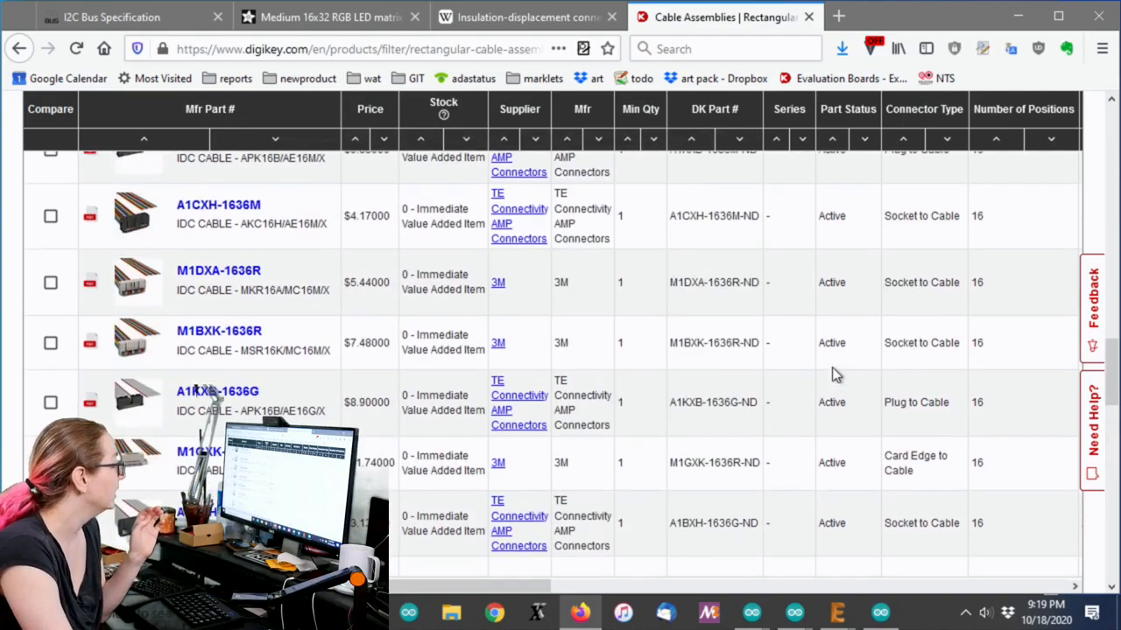
pyautogui.scroll(3)
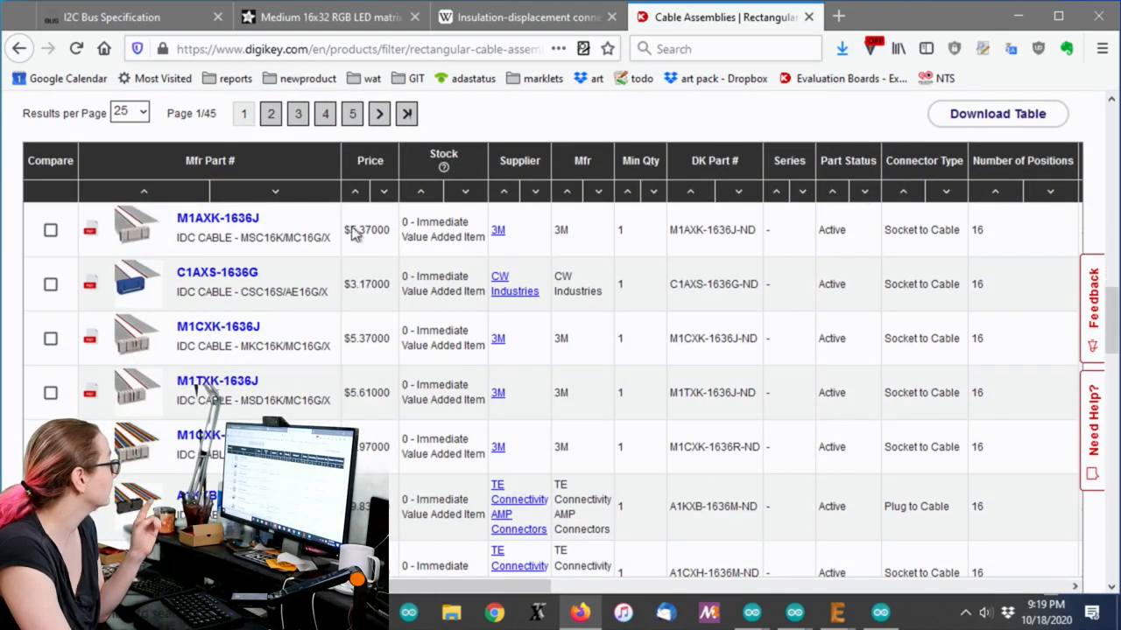
pyautogui.moveTo(137, 230)
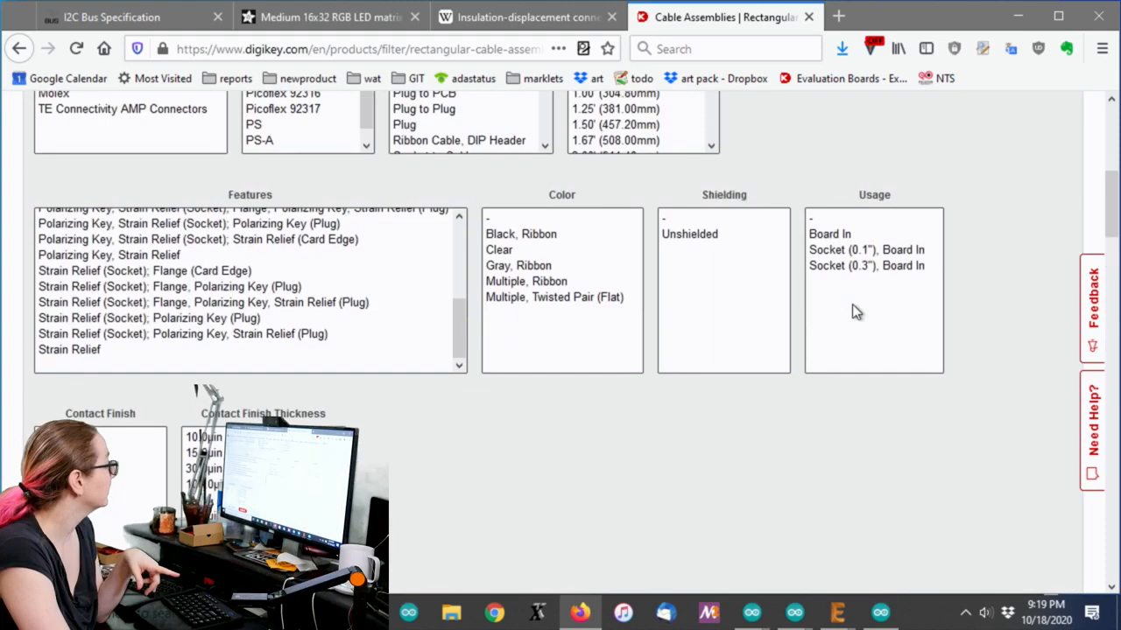
# Step: Limit the assemblies to Socket to Socket connectors and look through the Length options
pyautogui.scroll(3)
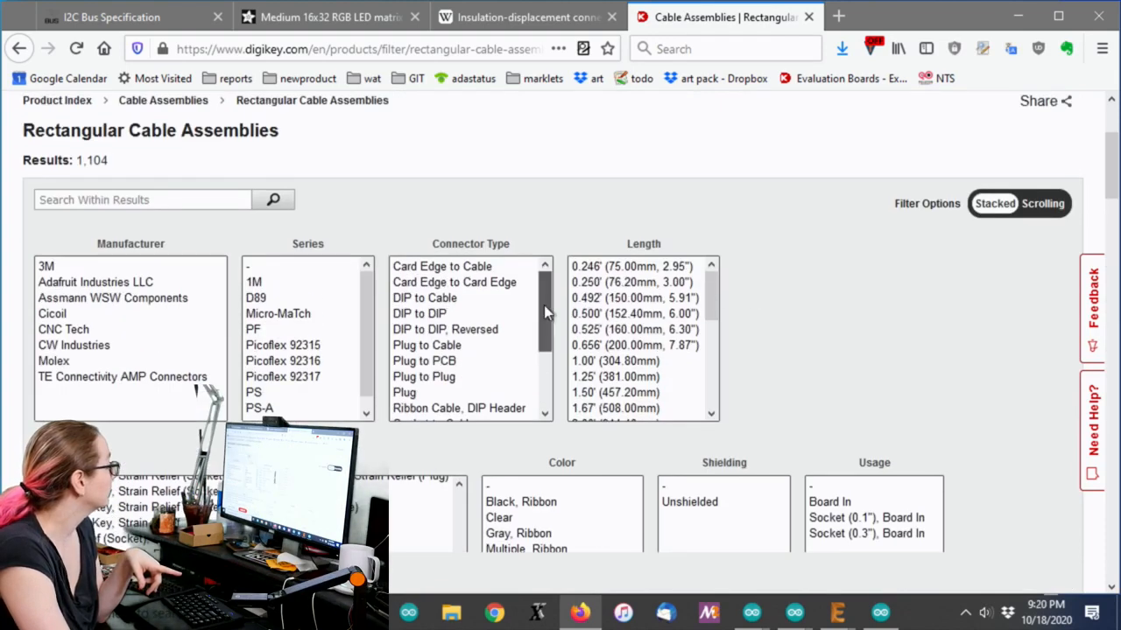
pyautogui.click(436, 381)
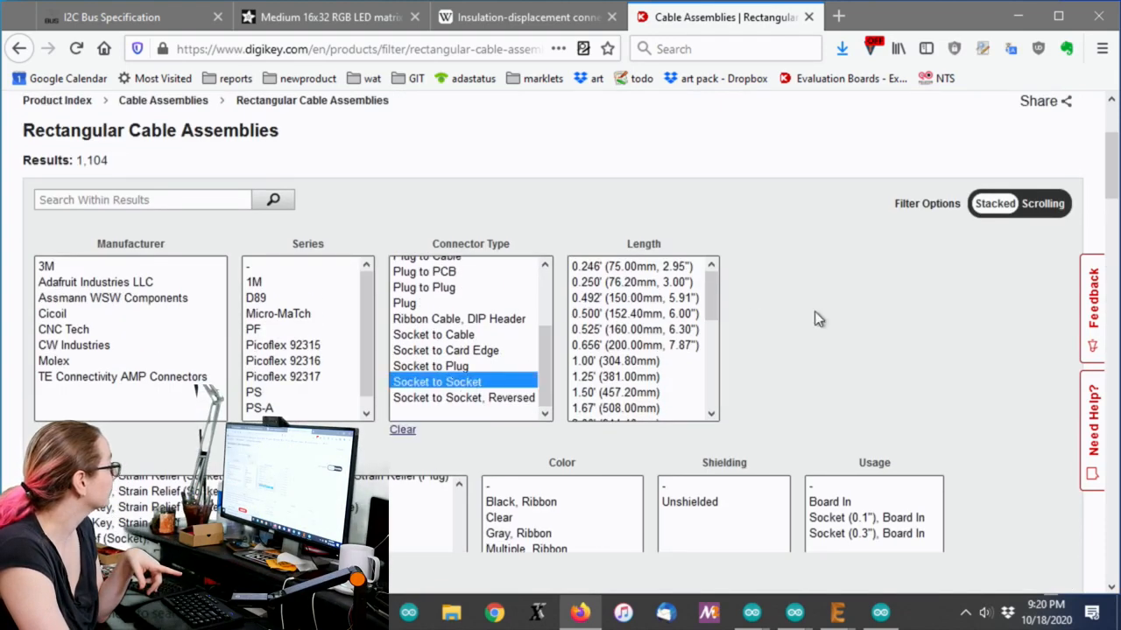
pyautogui.scroll(-3)
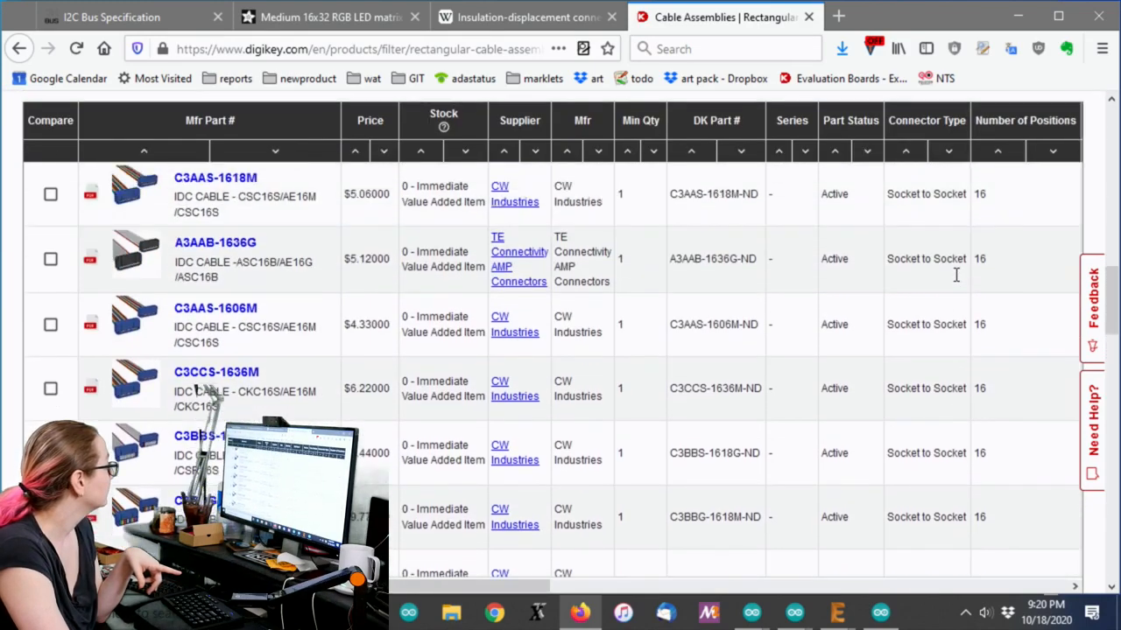
pyautogui.moveTo(137, 254)
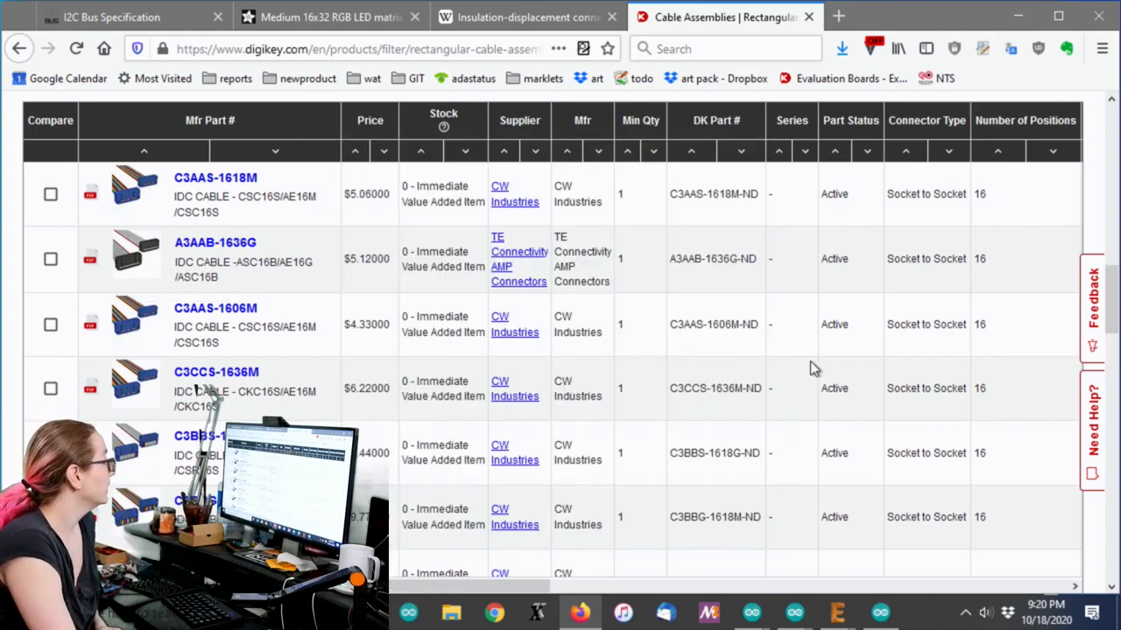
pyautogui.scroll(3)
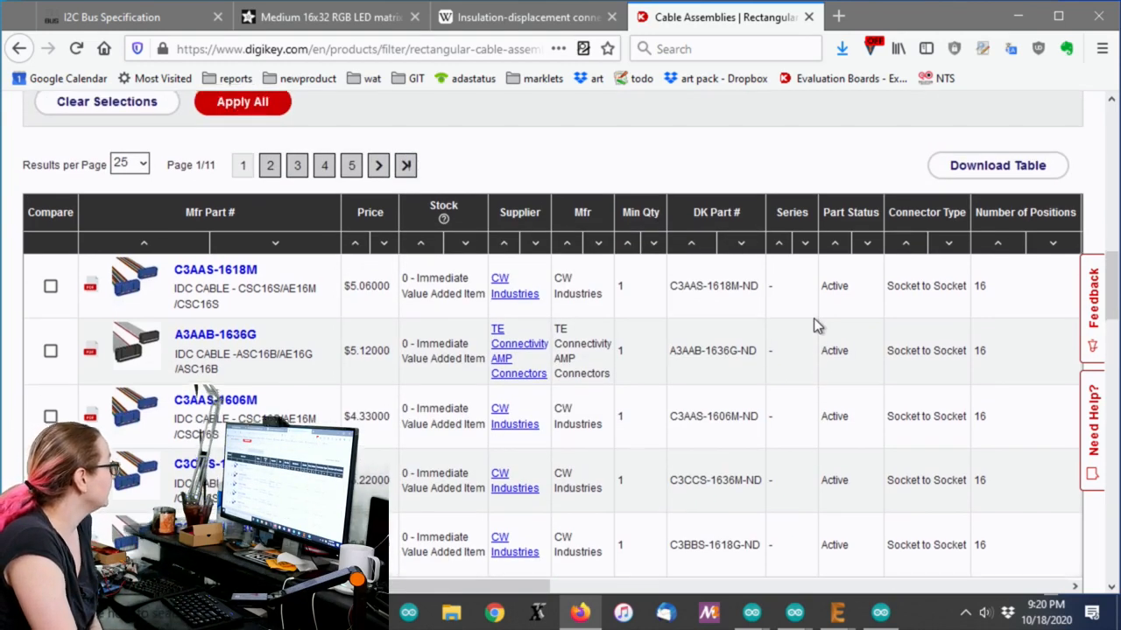
pyautogui.scroll(3)
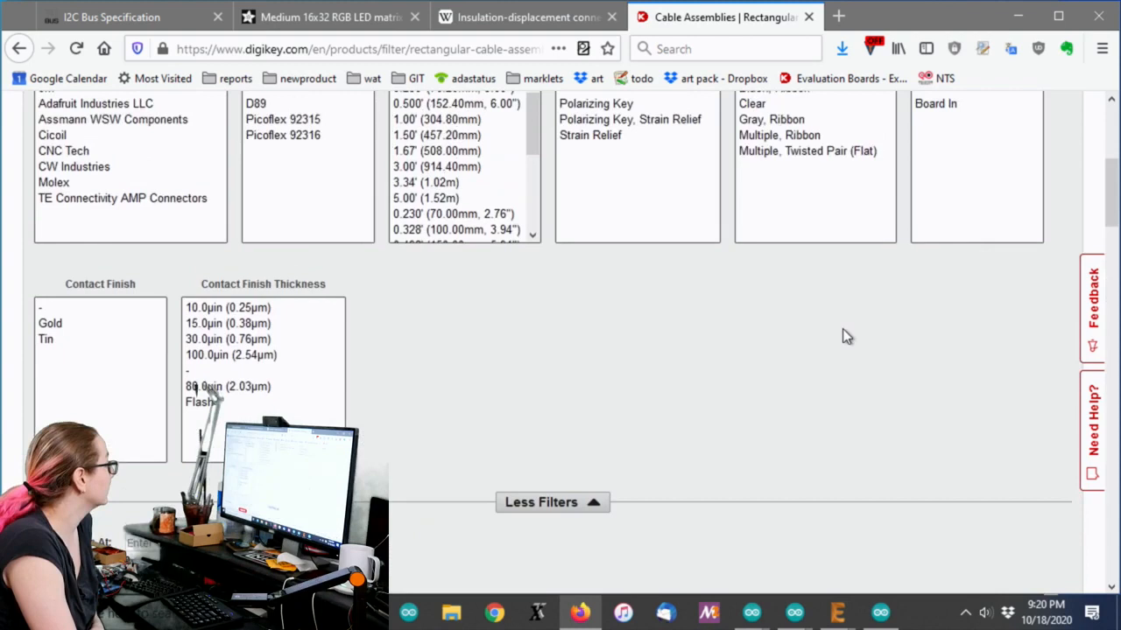
pyautogui.scroll(3)
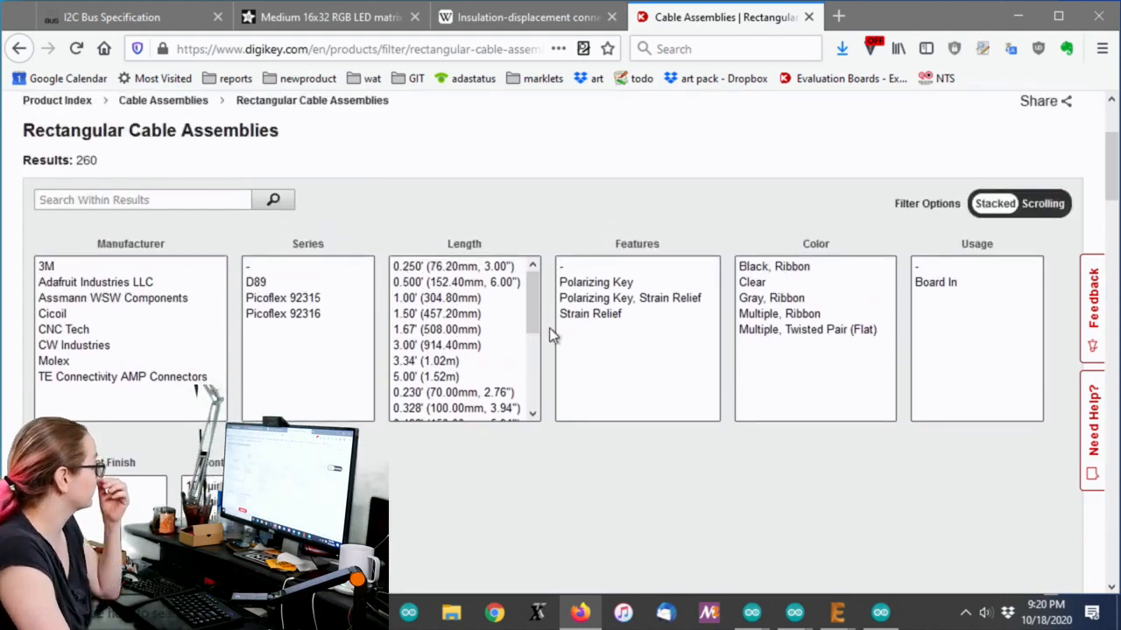
# Step: Select the roughly 3-ft lengths (3.00' to 3.77') and apply, leaving 85 results
pyautogui.scroll(-3)
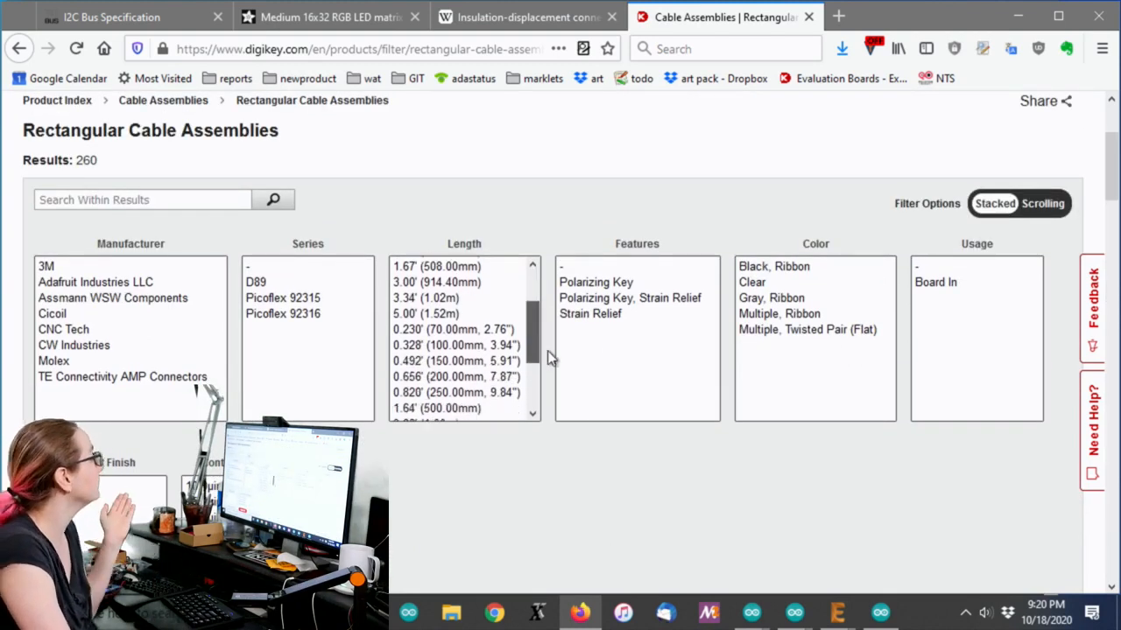
pyautogui.scroll(3)
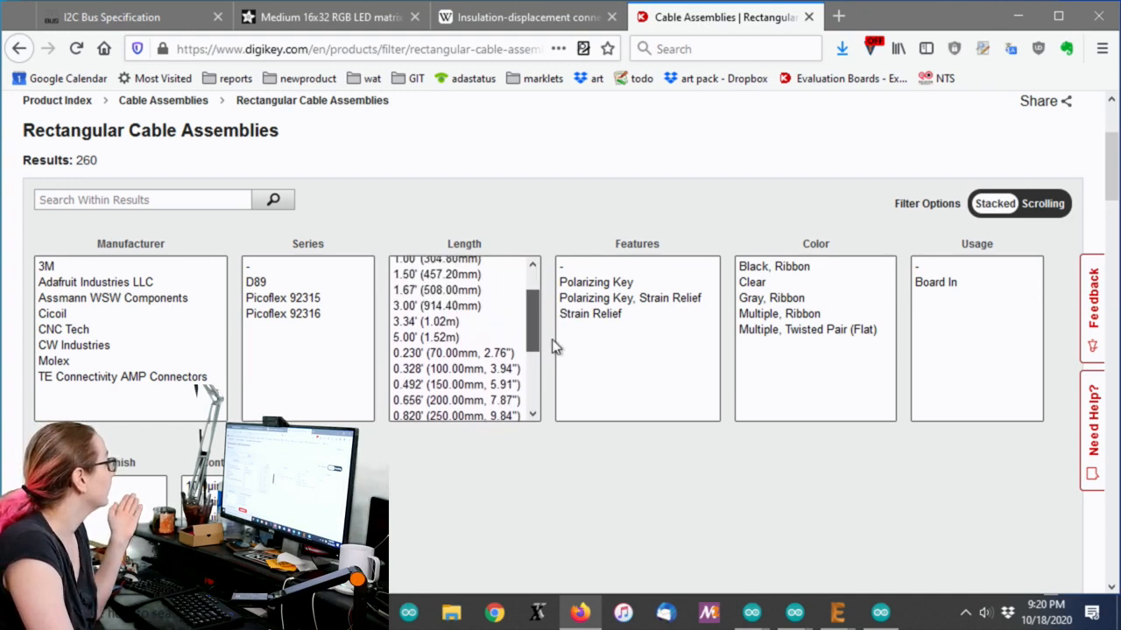
pyautogui.scroll(-3)
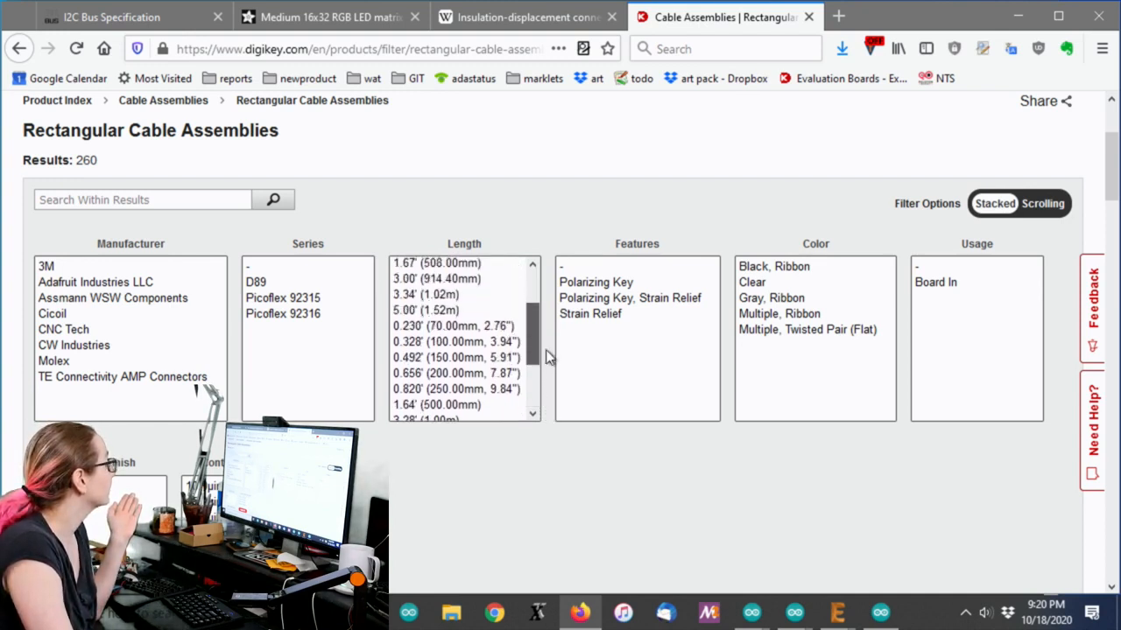
pyautogui.scroll(3)
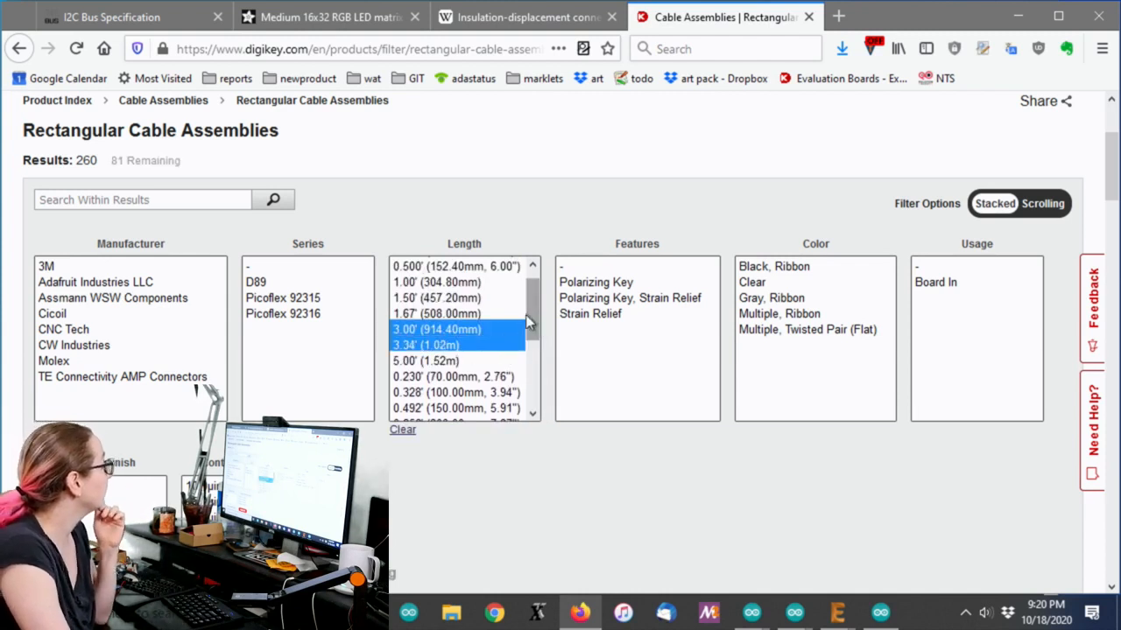
pyautogui.scroll(-3)
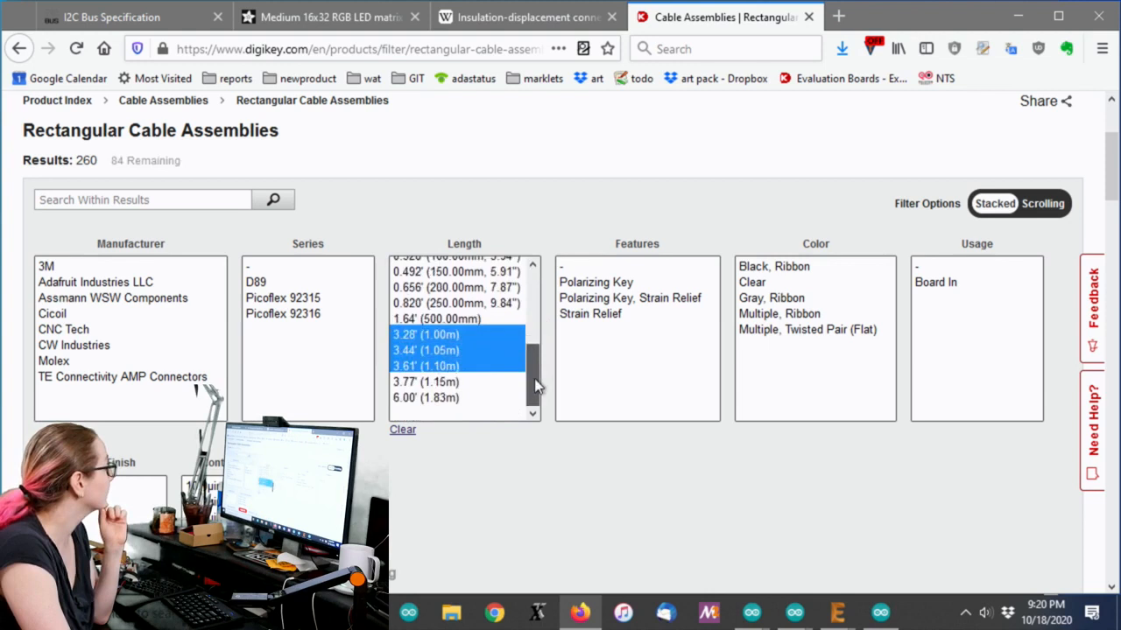
pyautogui.click(424, 382)
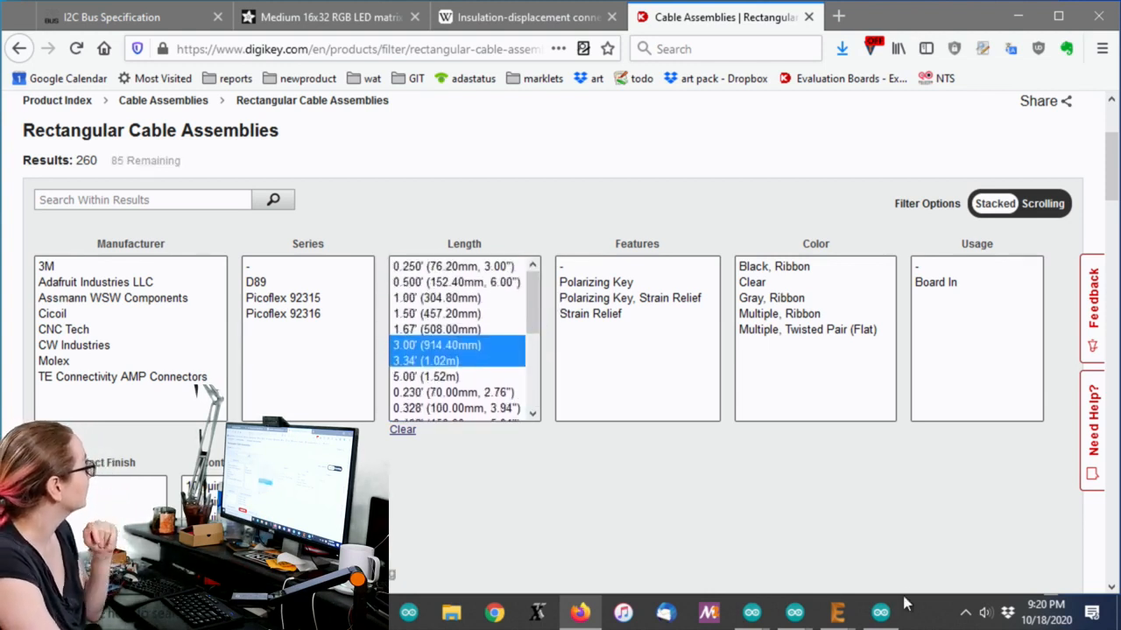
pyautogui.click(434, 345)
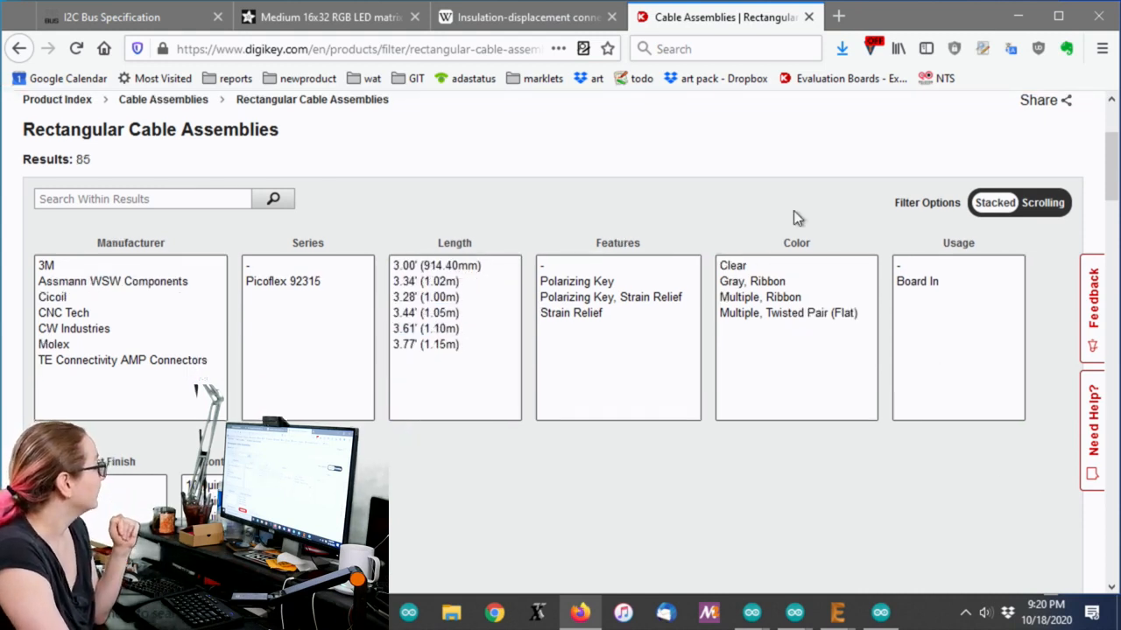
# Step: Filter the cables to Polarizing Key and Polarizing Key, Strain Relief feature versions
pyautogui.scroll(-3)
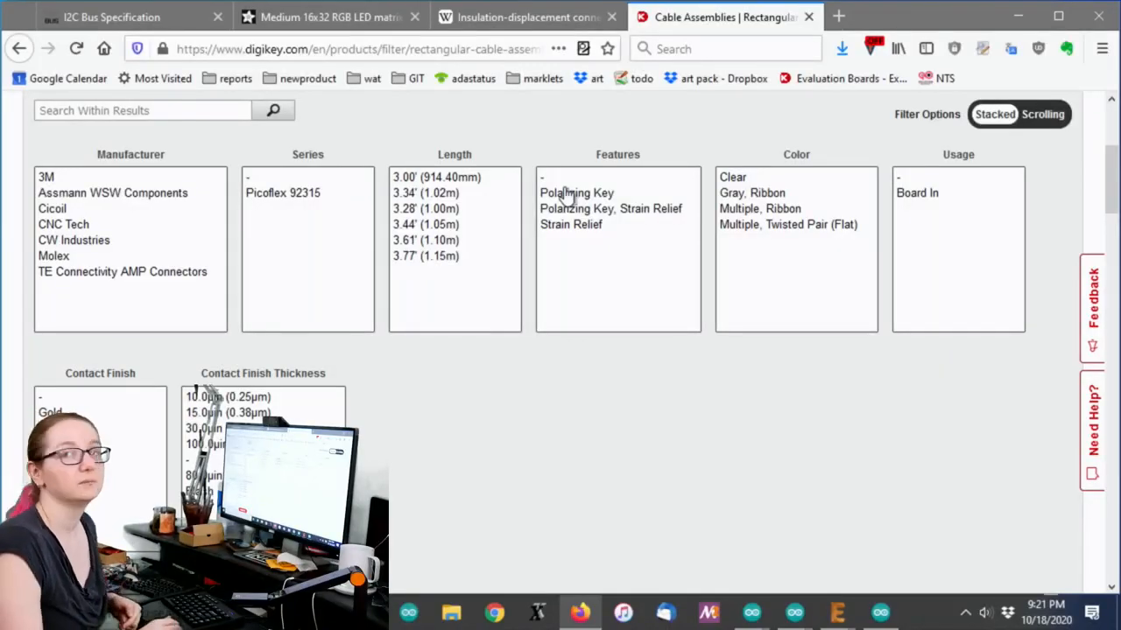
pyautogui.moveTo(663, 248)
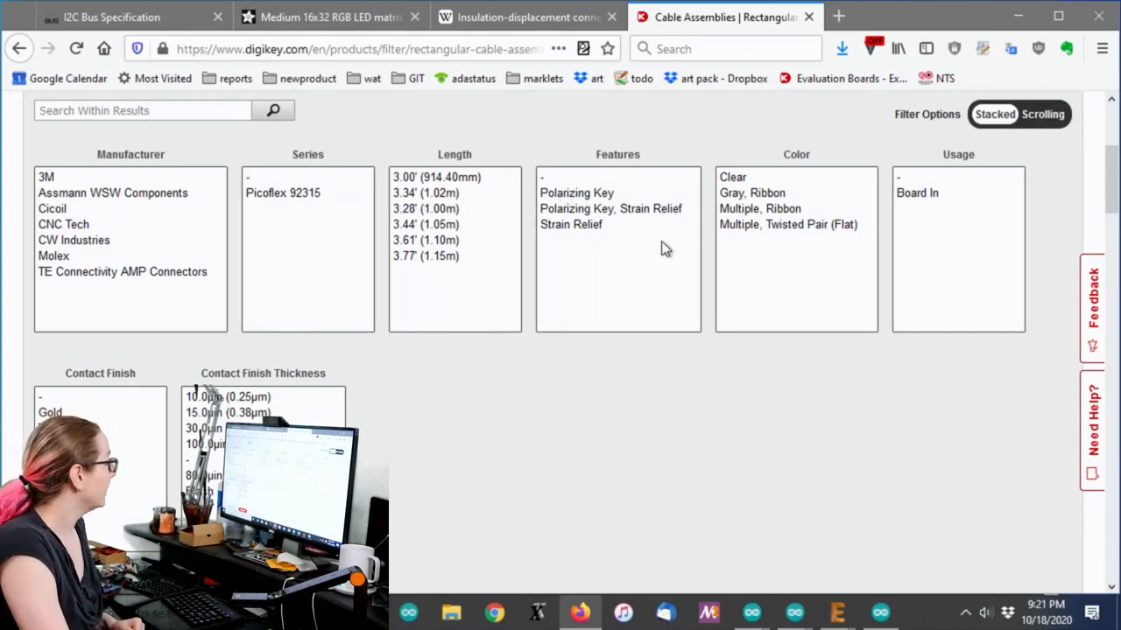
pyautogui.click(610, 209)
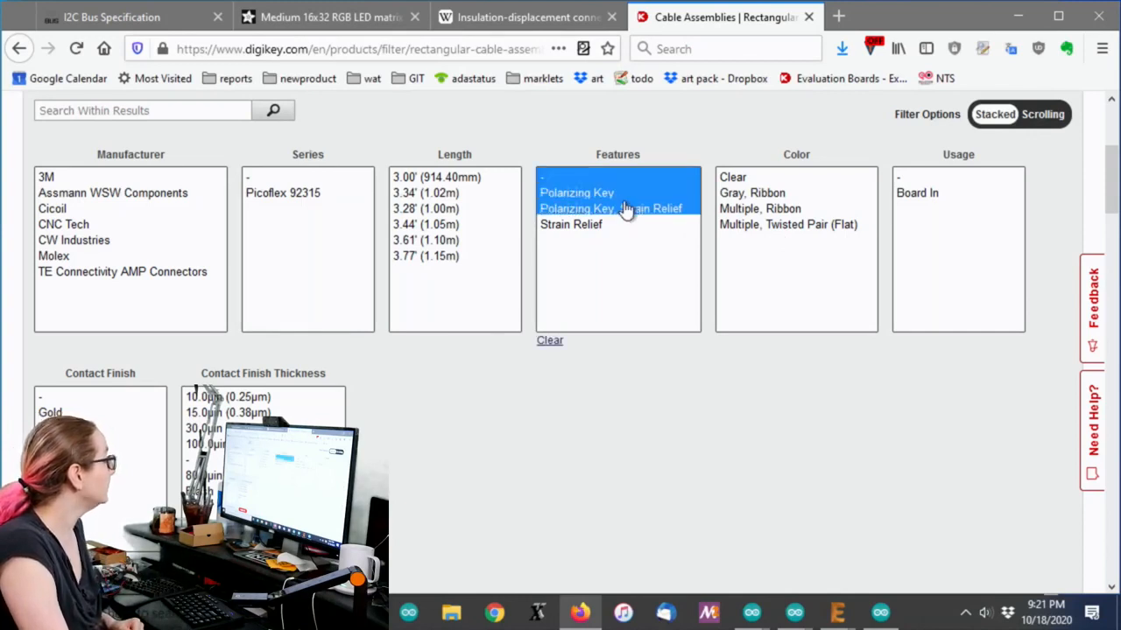
pyautogui.click(609, 208)
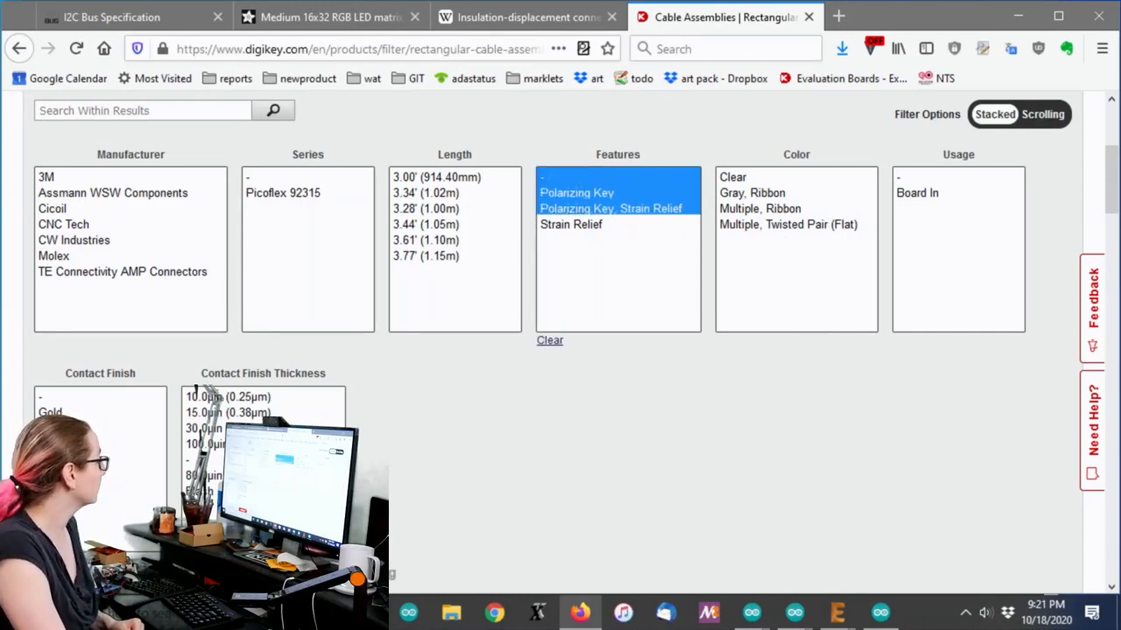
pyautogui.scroll(-3)
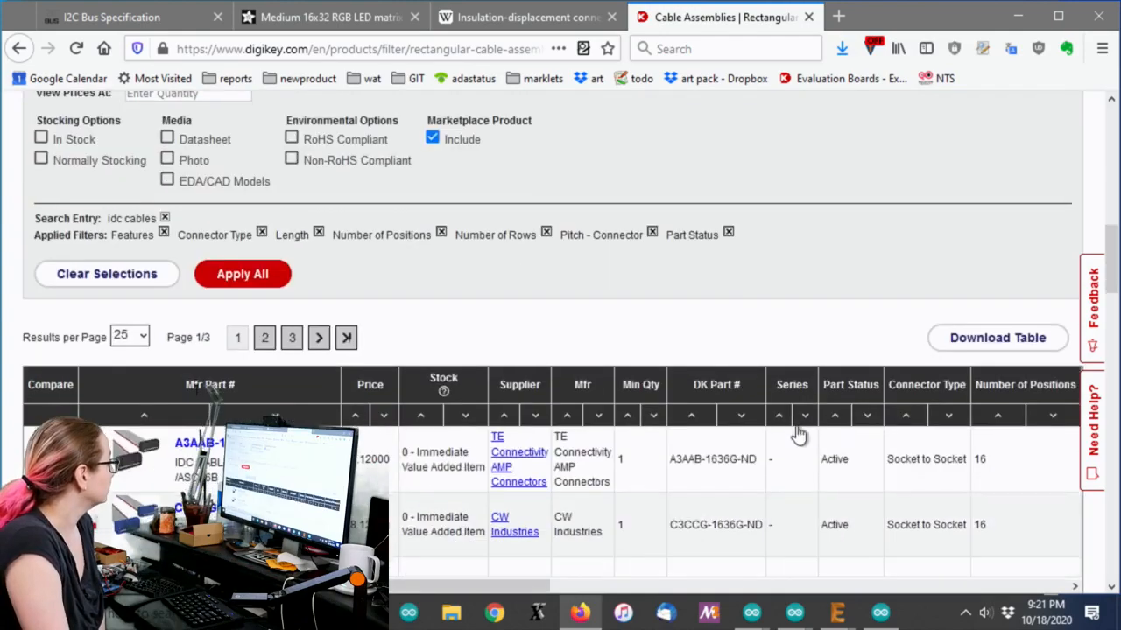
# Step: Sort results by ascending price and scan the features, termination and contact finish columns
pyautogui.scroll(-3)
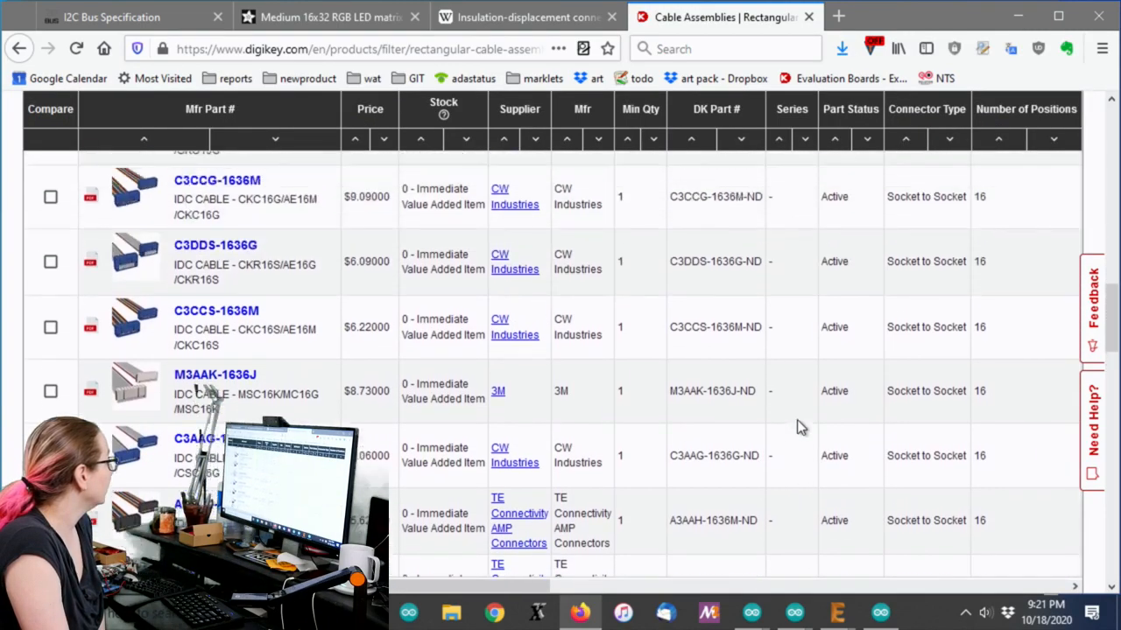
pyautogui.scroll(3)
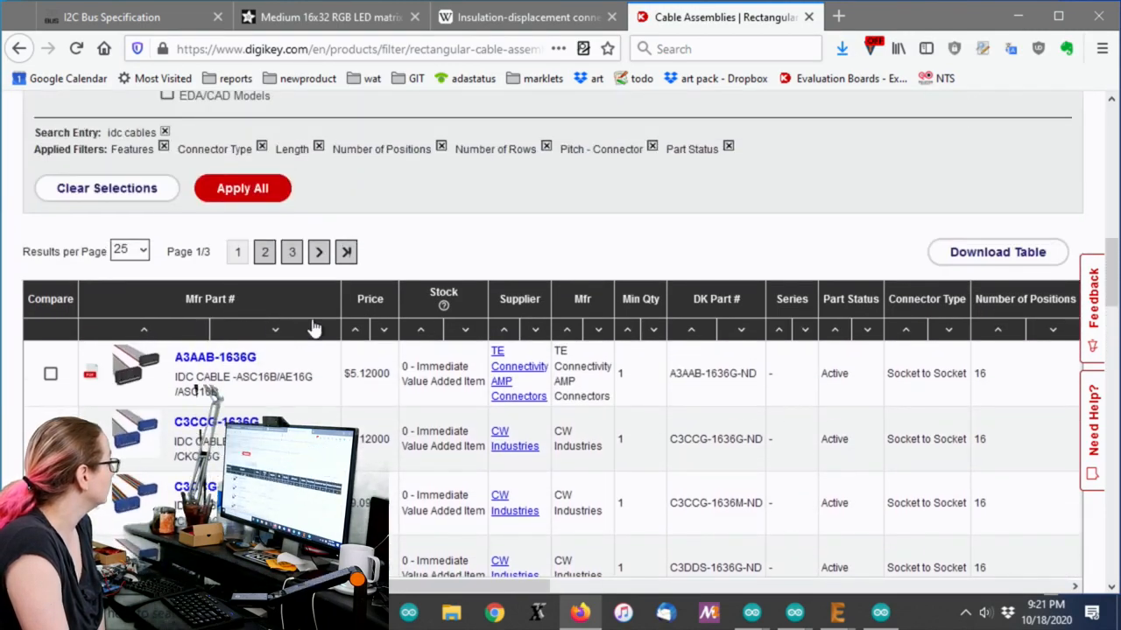
pyautogui.moveTo(354, 336)
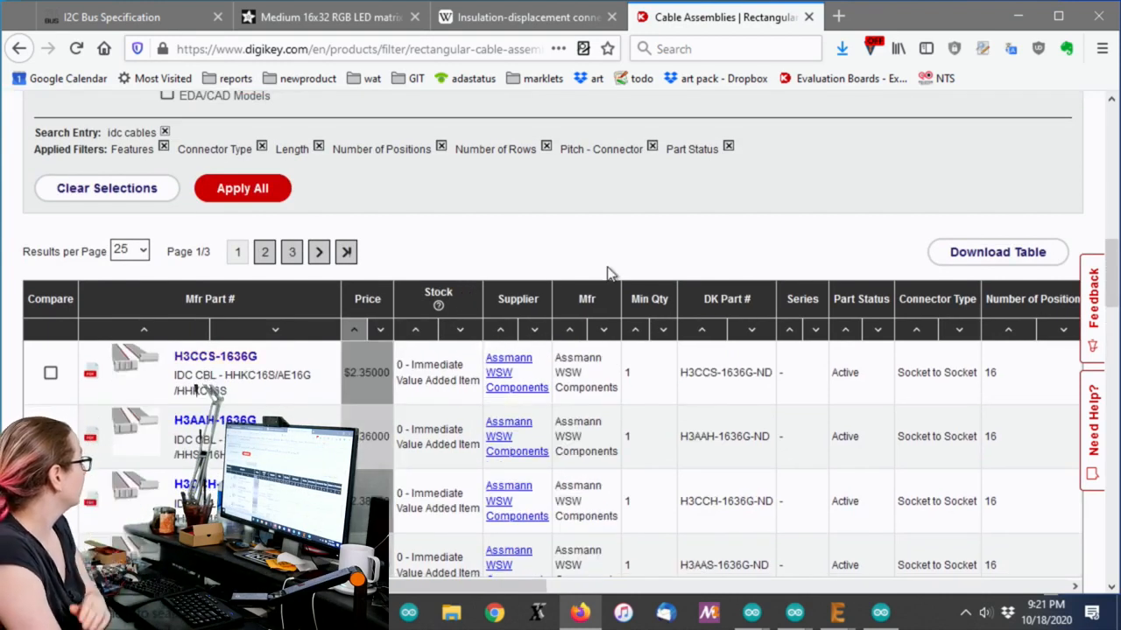
pyautogui.moveTo(587, 571)
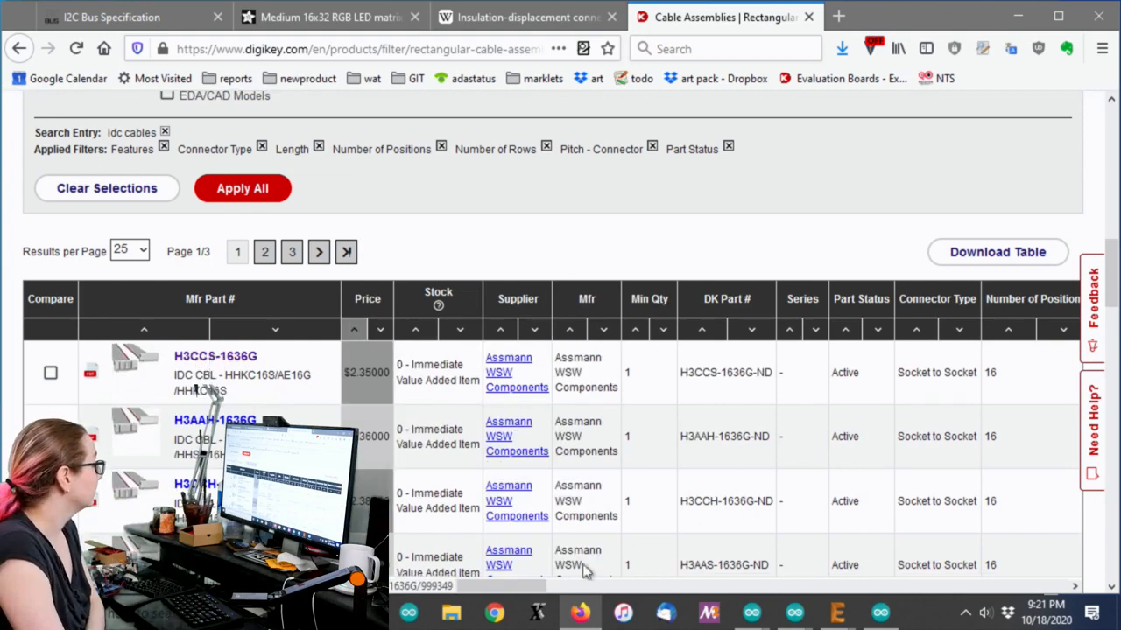
pyautogui.hscroll(3)
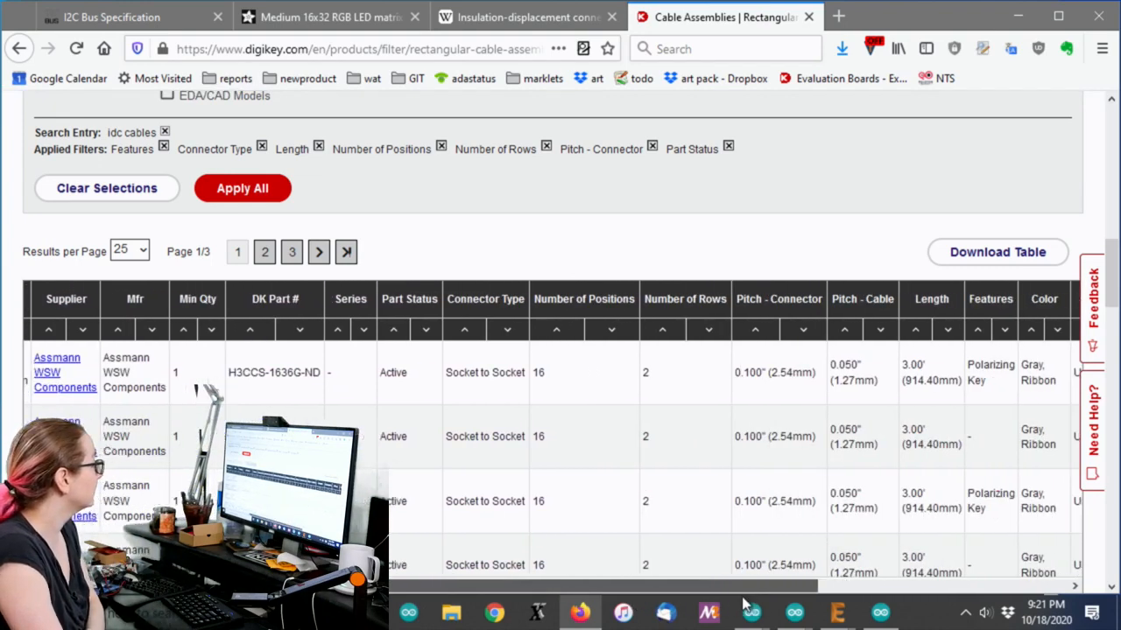
pyautogui.hscroll(3)
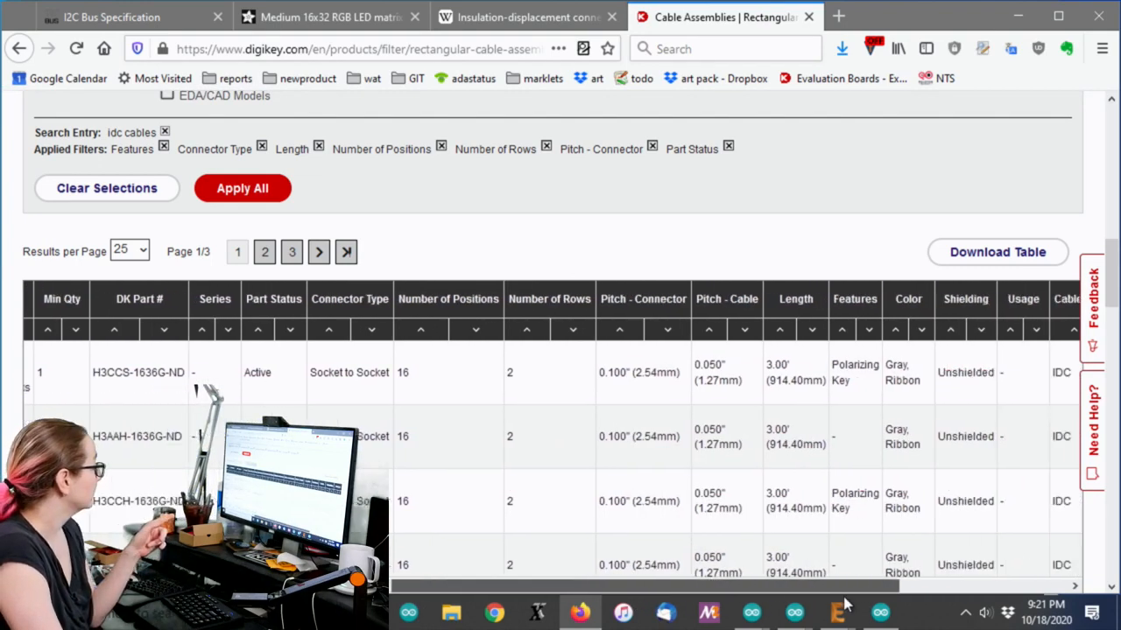
pyautogui.hscroll(3)
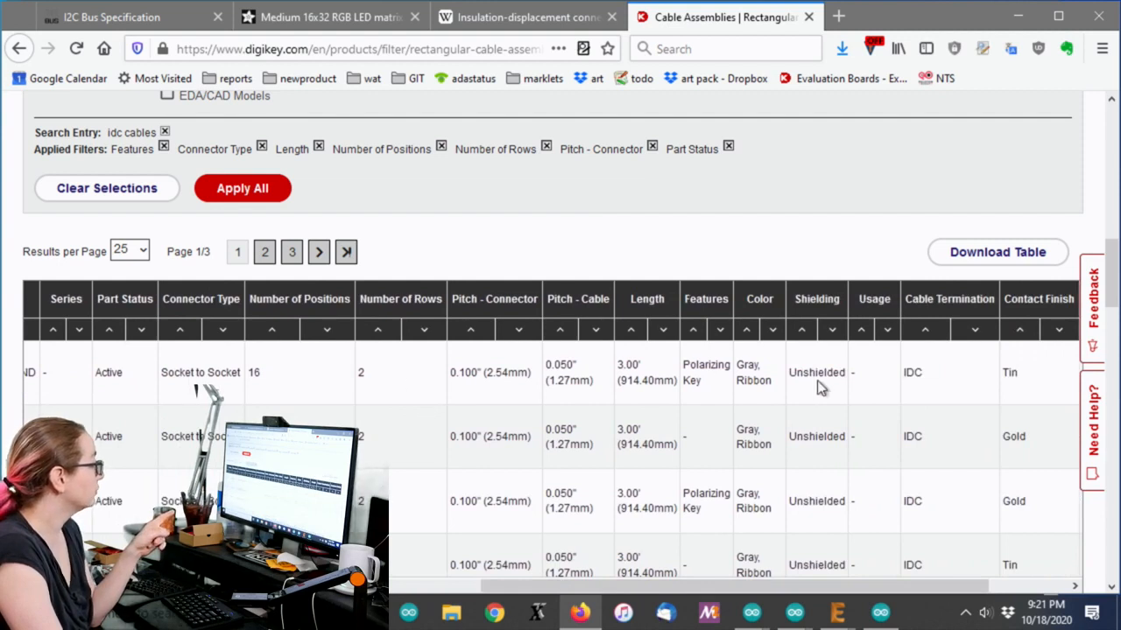
pyautogui.moveTo(729, 389)
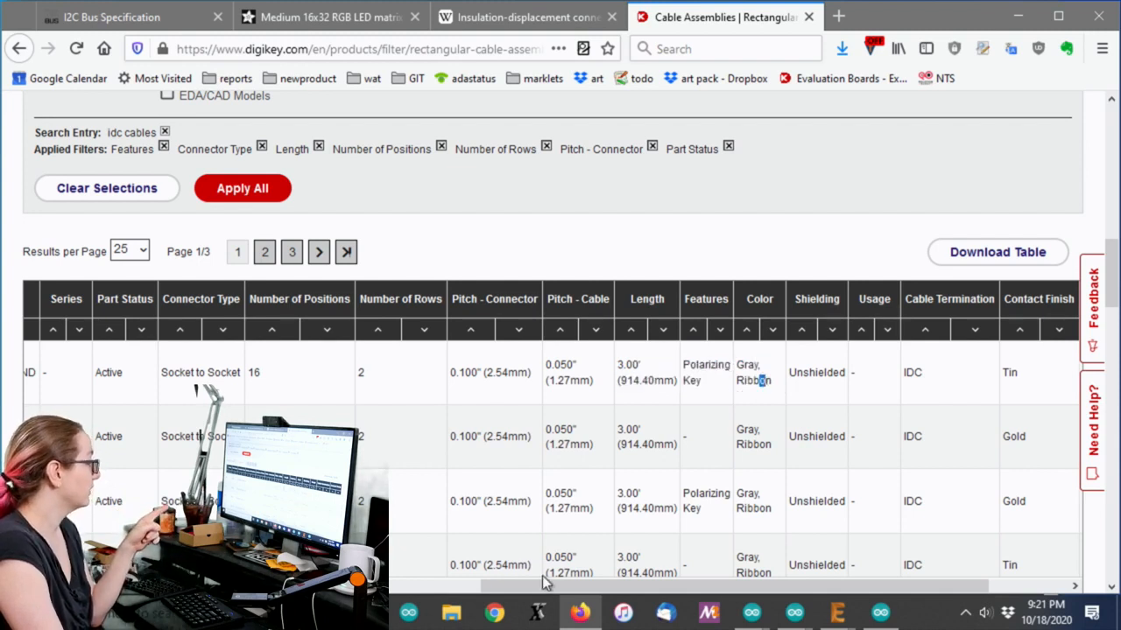
pyautogui.hscroll(3)
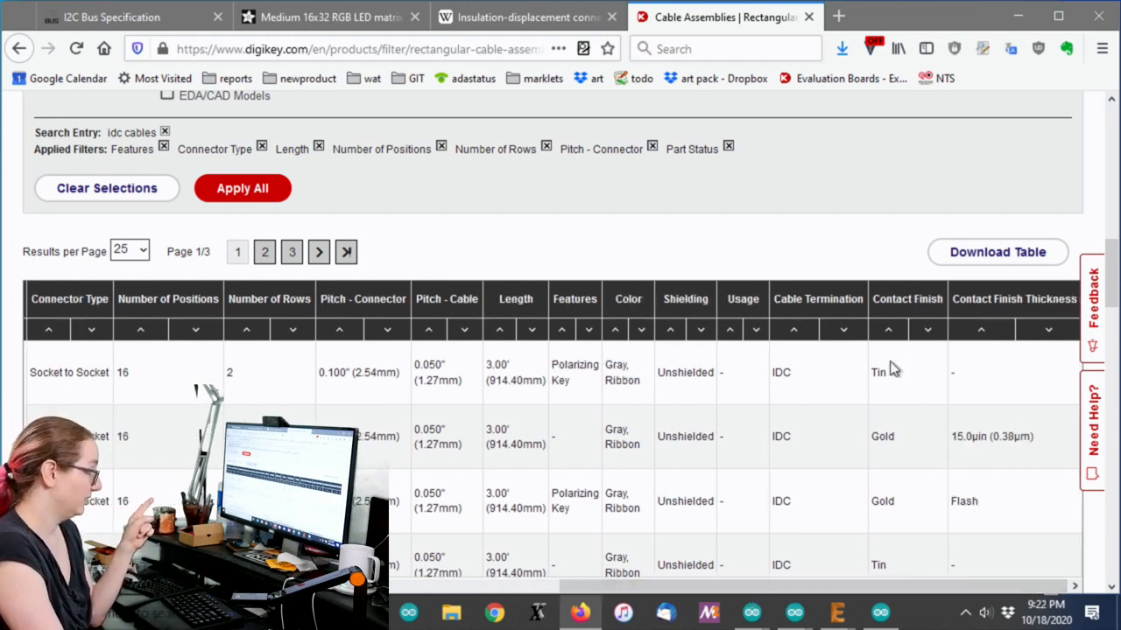
pyautogui.hscroll(-3)
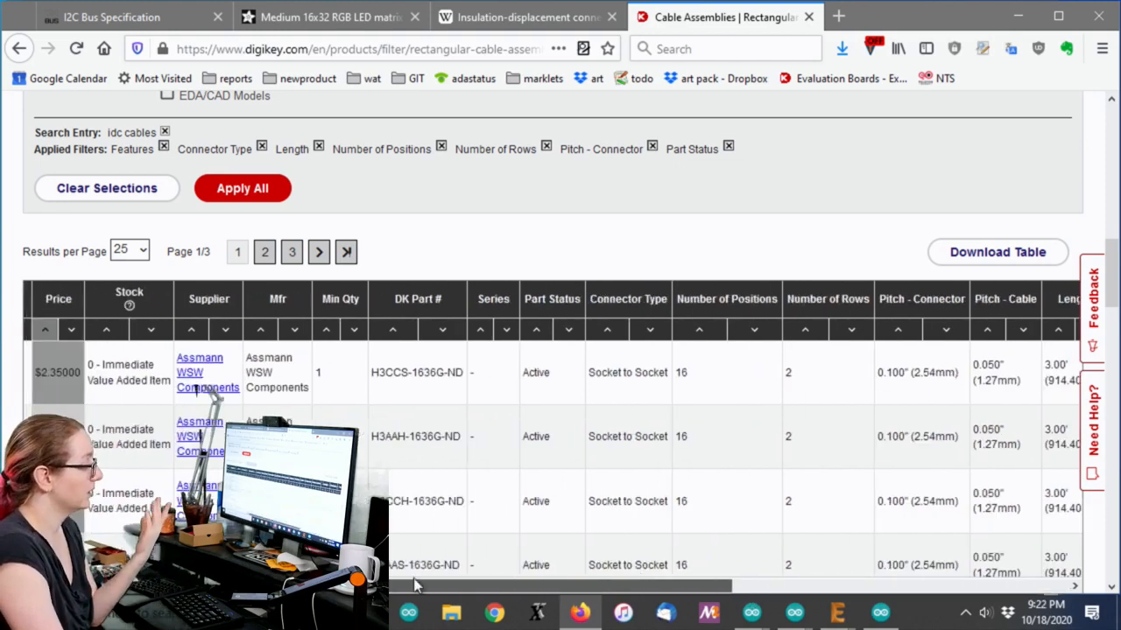
pyautogui.hscroll(-3)
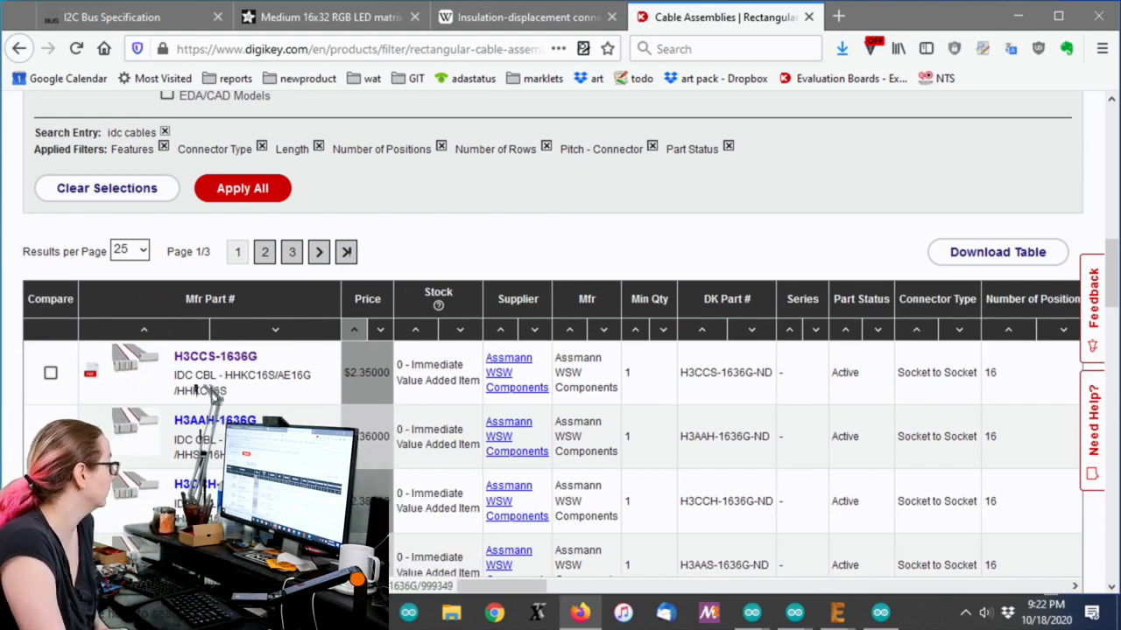
# Step: Open the H3AAH-1636G cable page, show its part-numbering diagram and the Value Added Item explanation
pyautogui.click(214, 420)
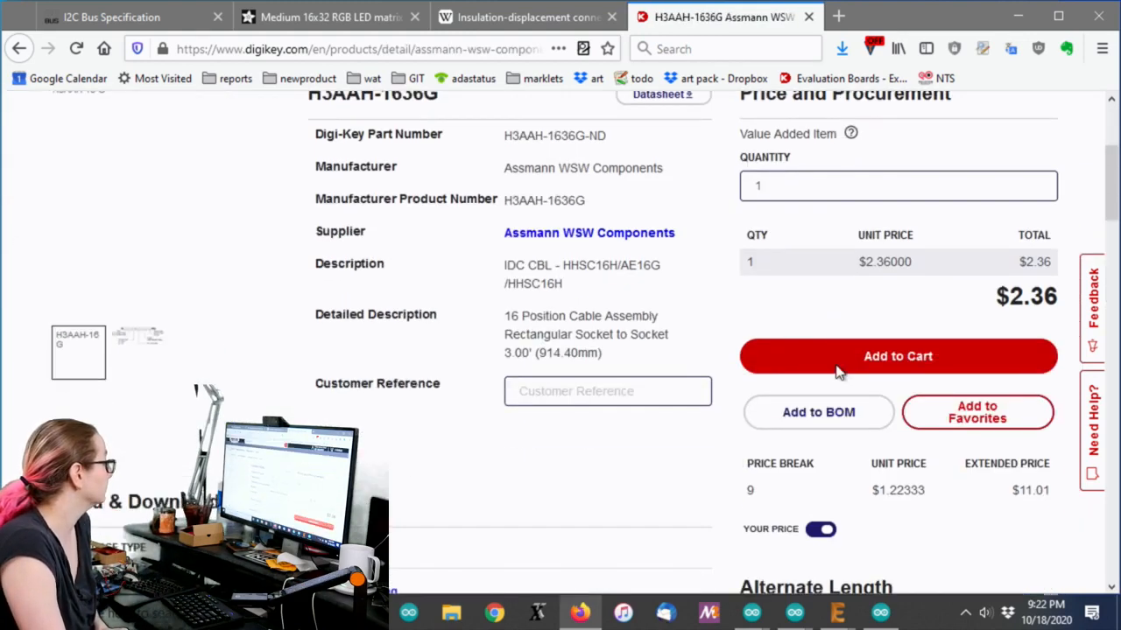
pyautogui.scroll(3)
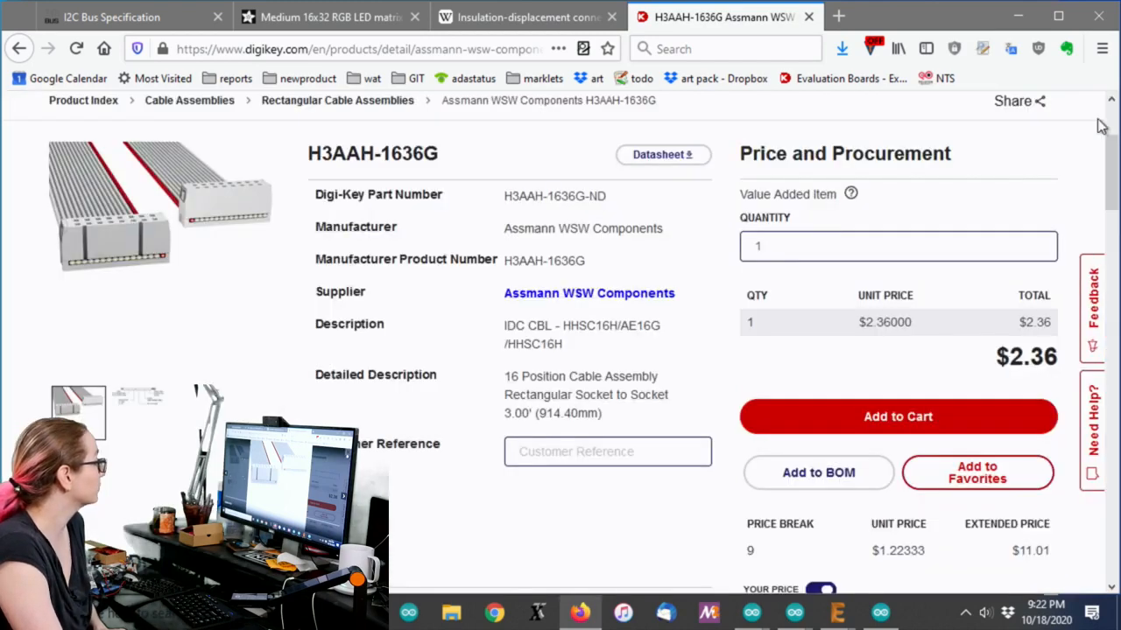
pyautogui.click(137, 414)
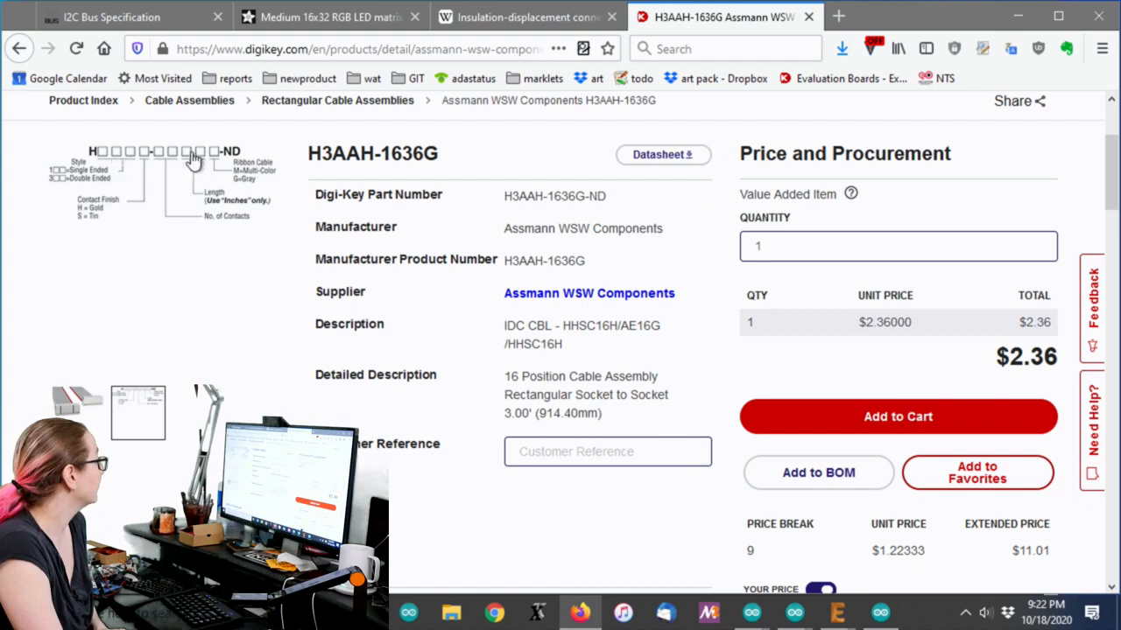
pyautogui.moveTo(317, 181)
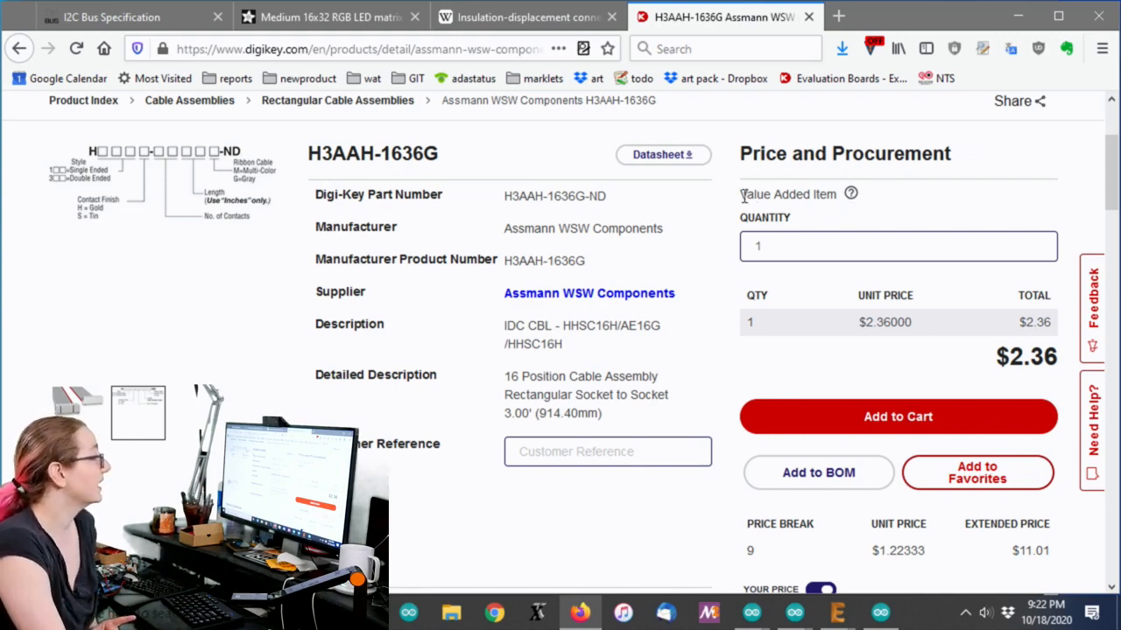
pyautogui.click(852, 193)
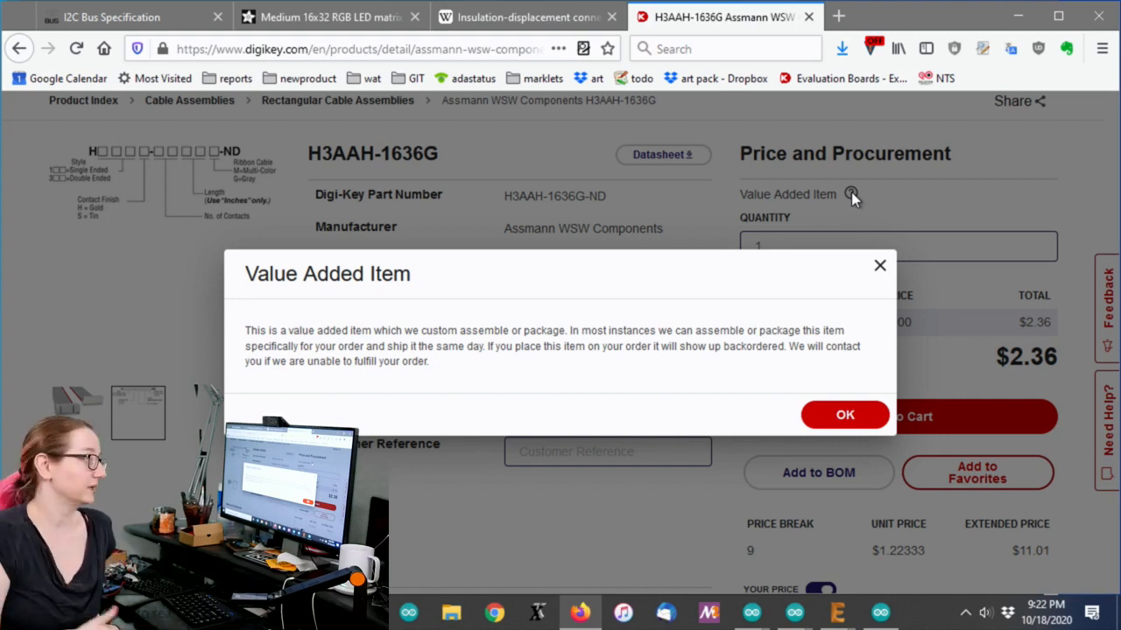
pyautogui.moveTo(876, 260)
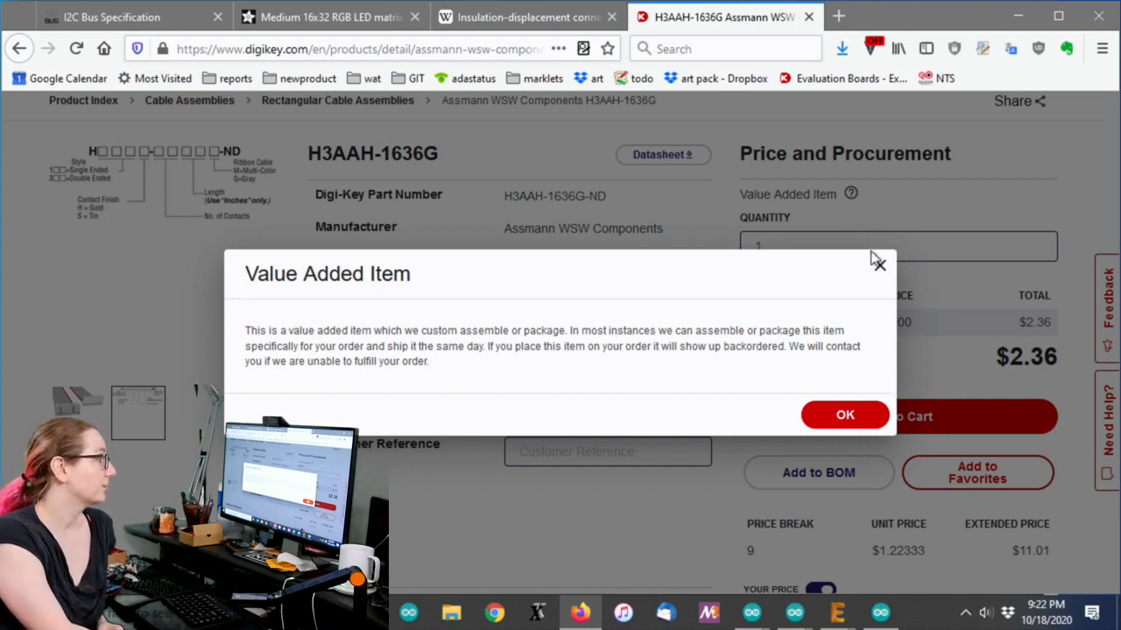
pyautogui.moveTo(877, 266)
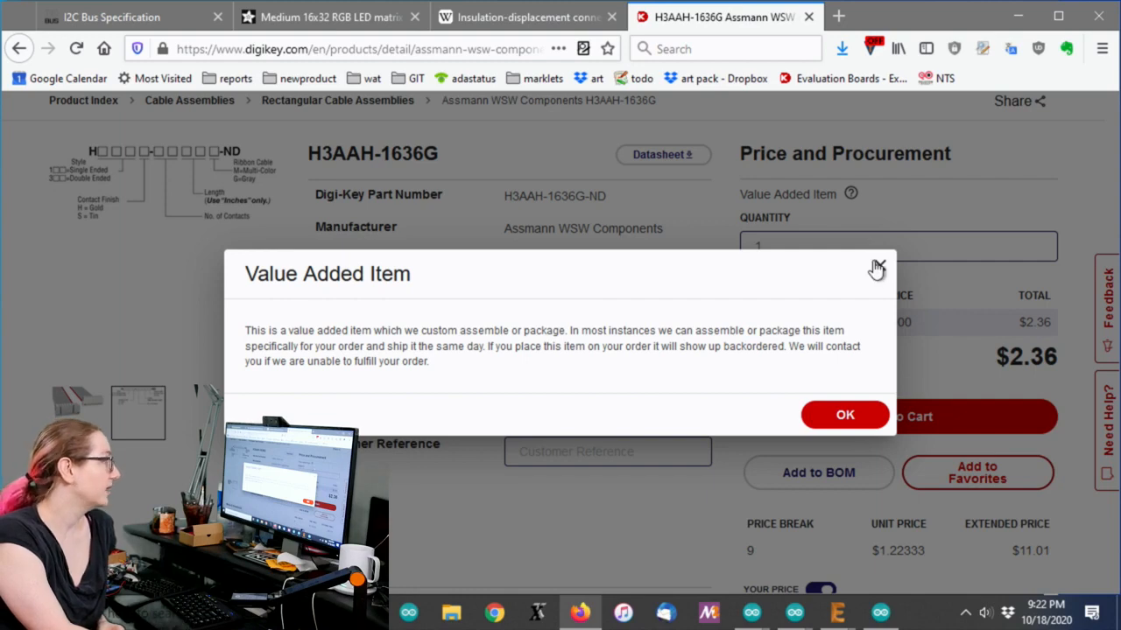
pyautogui.click(878, 266)
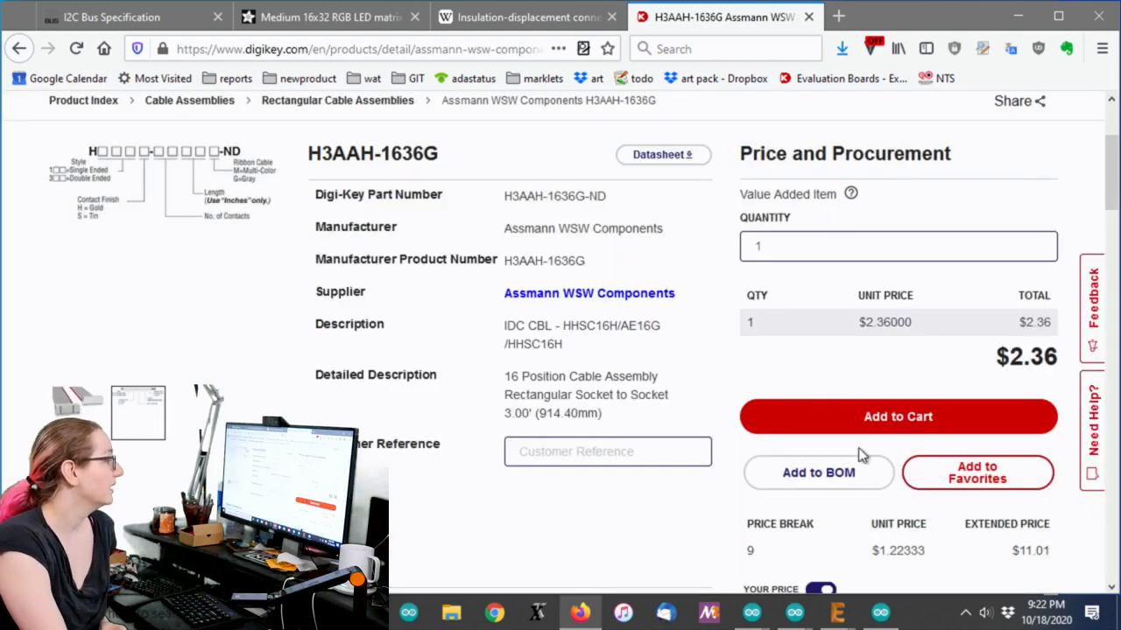
# Step: Review the price breaks from $2.36 to $1.22 at 2,500, picking out the 1,000-piece unit price
pyautogui.scroll(-3)
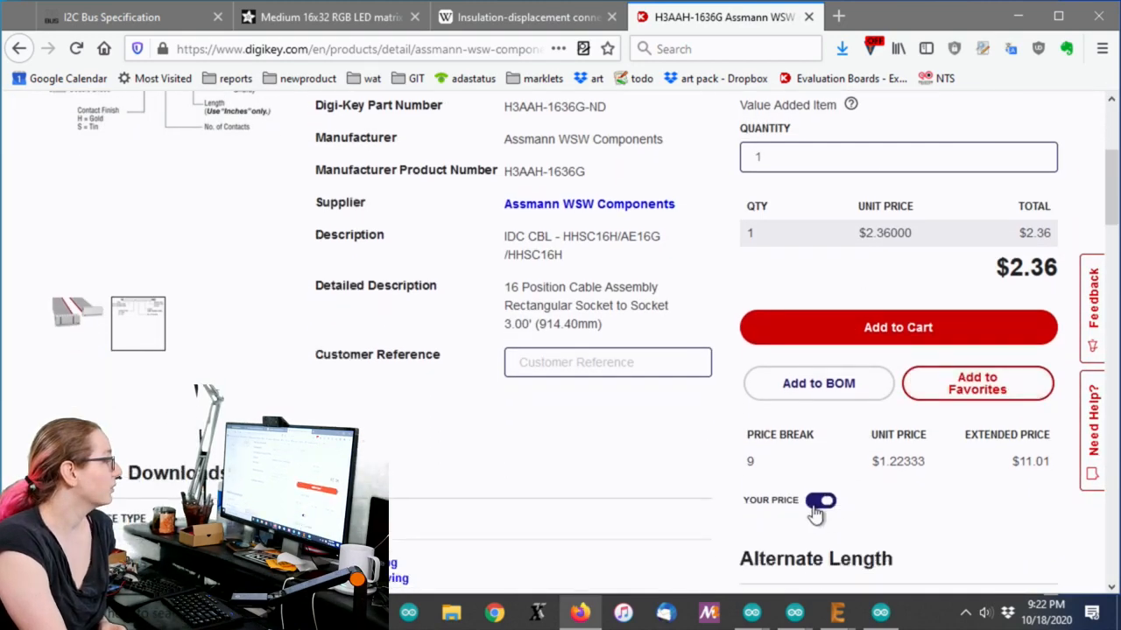
pyautogui.scroll(-3)
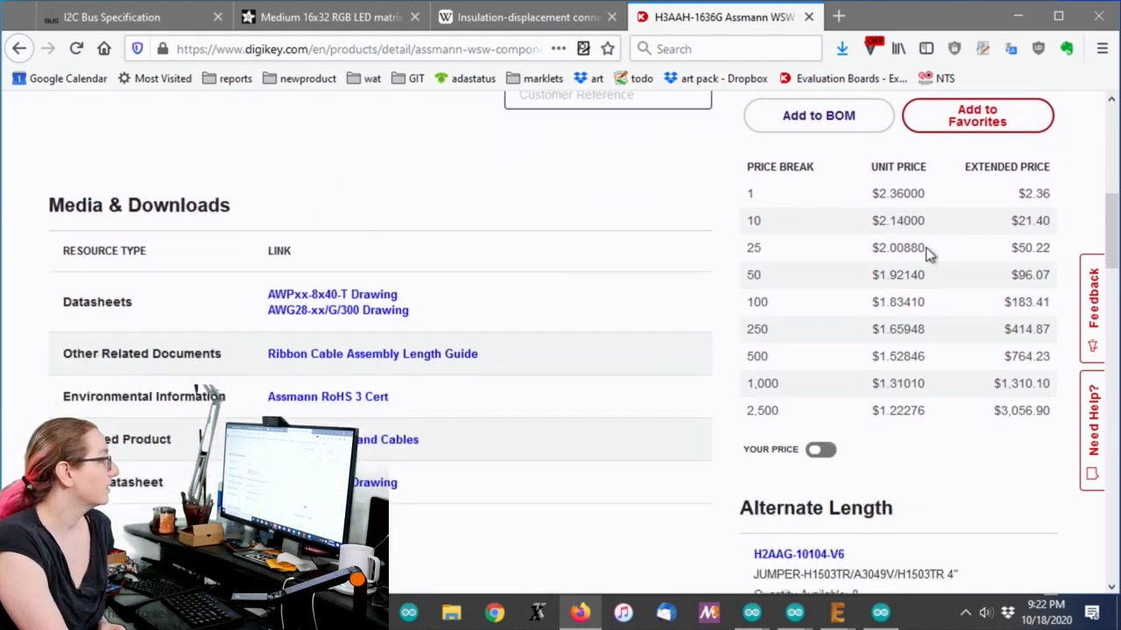
pyautogui.moveTo(879, 324)
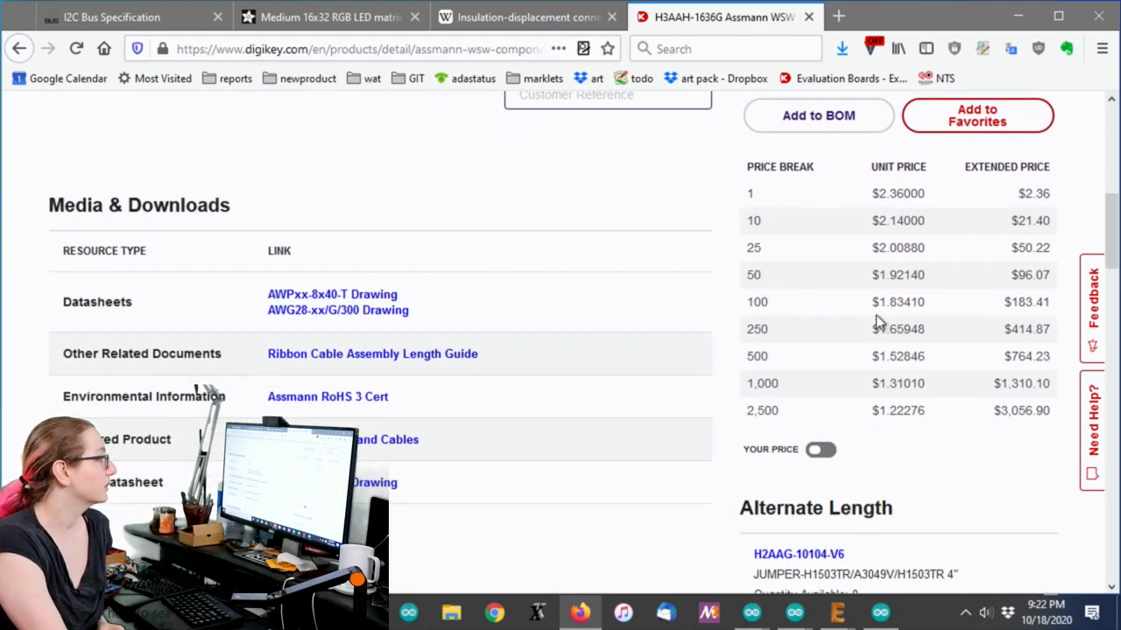
pyautogui.doubleClick(897, 383)
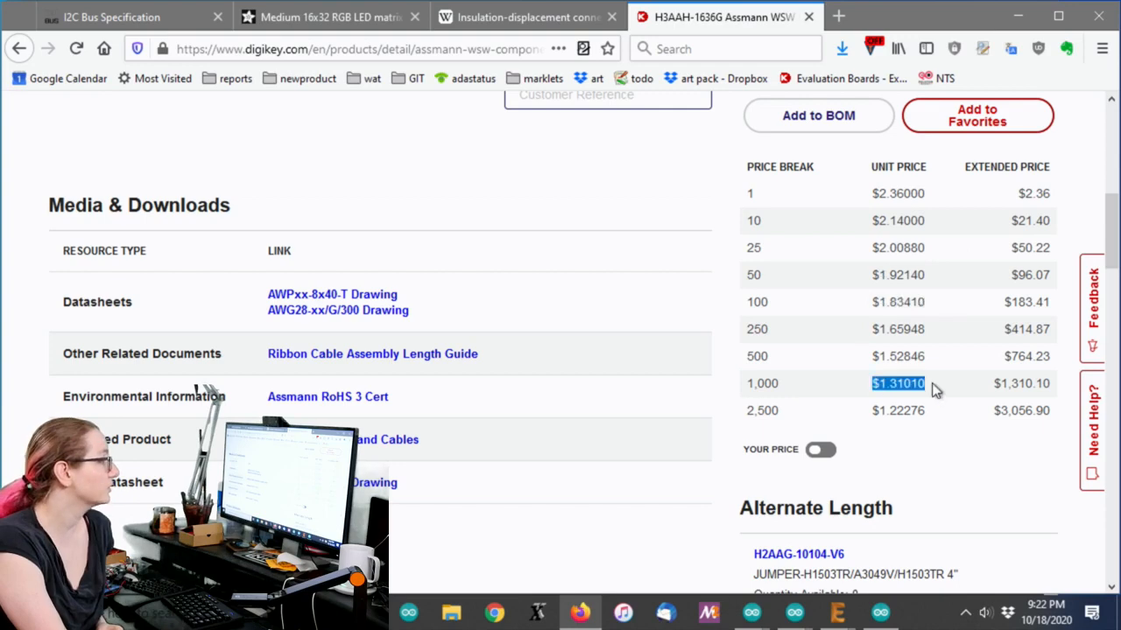
pyautogui.scroll(3)
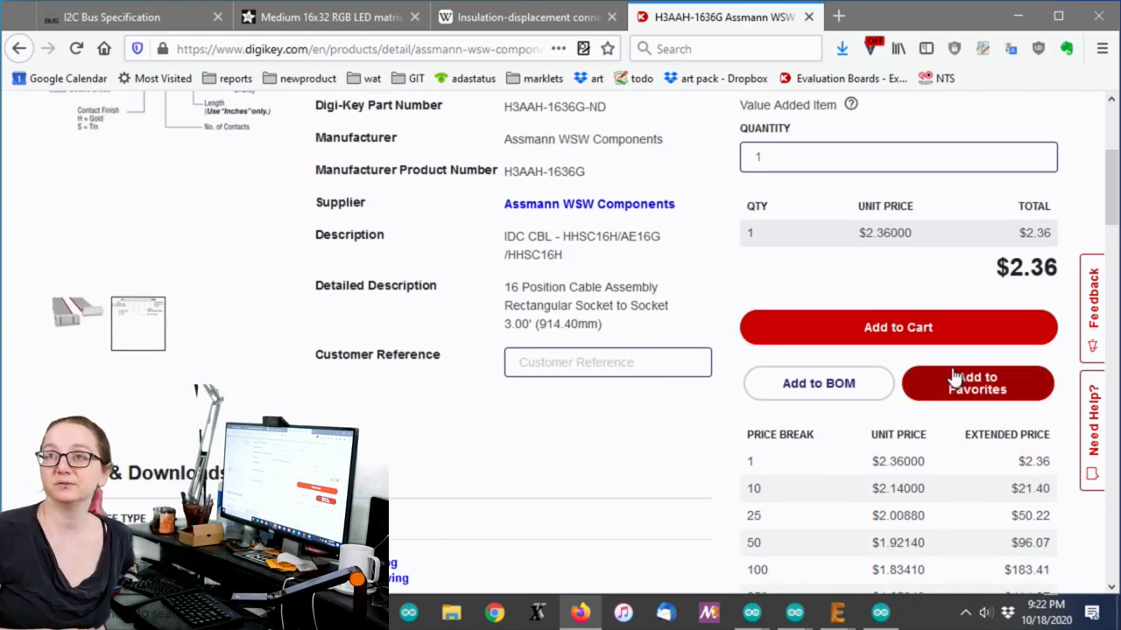
pyautogui.scroll(3)
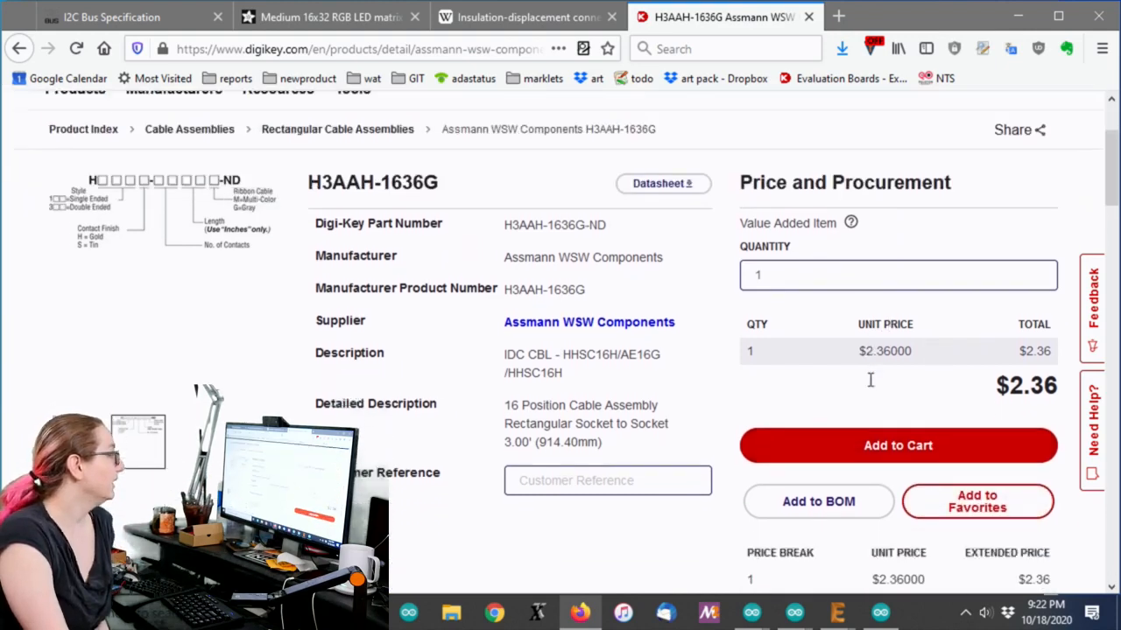
pyautogui.scroll(-3)
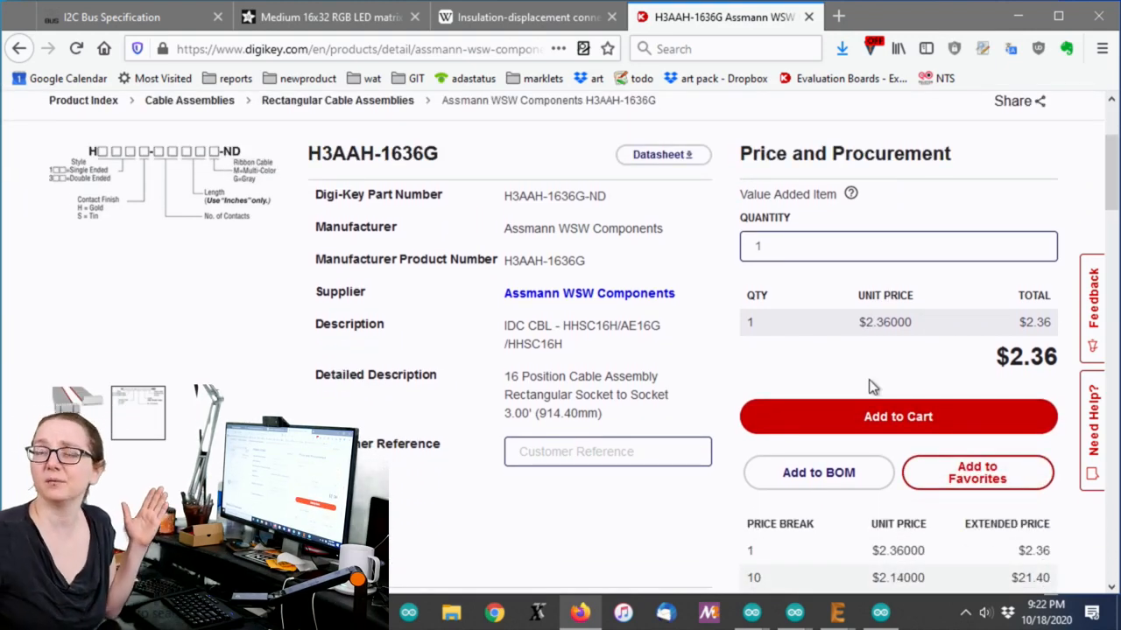